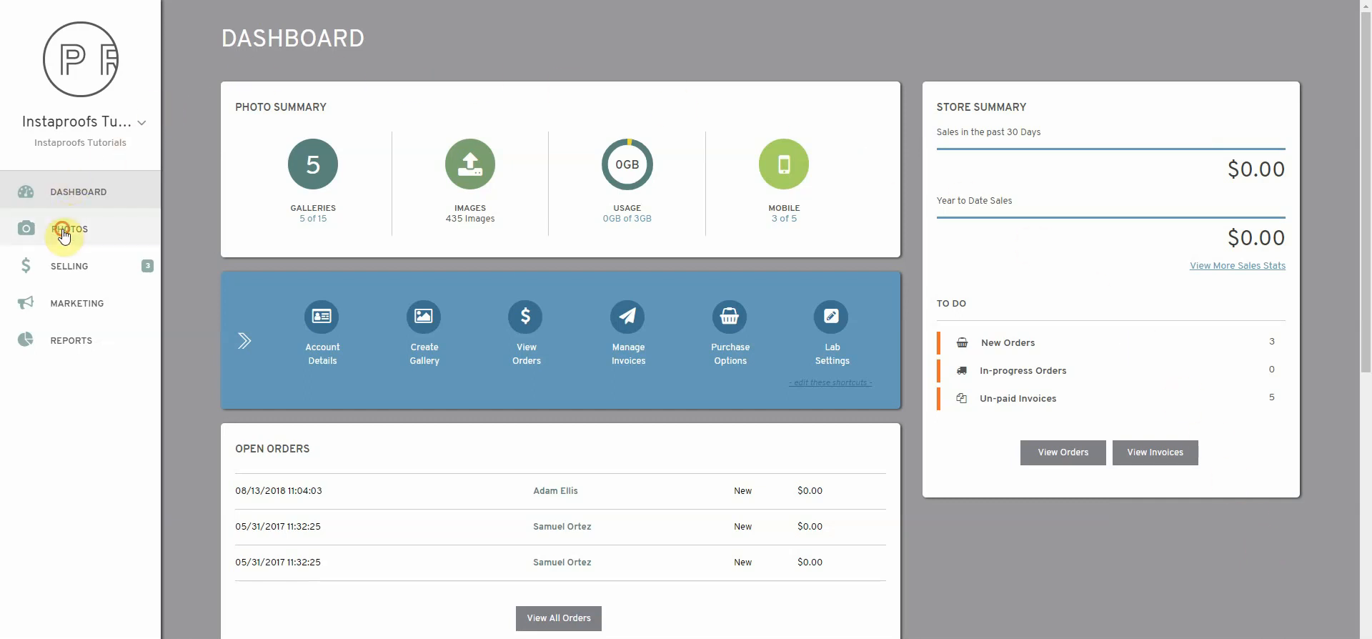
# - Reach the Birch Family gallery's Permissions section at the full-gallery download setting
pyautogui.click(69, 229)
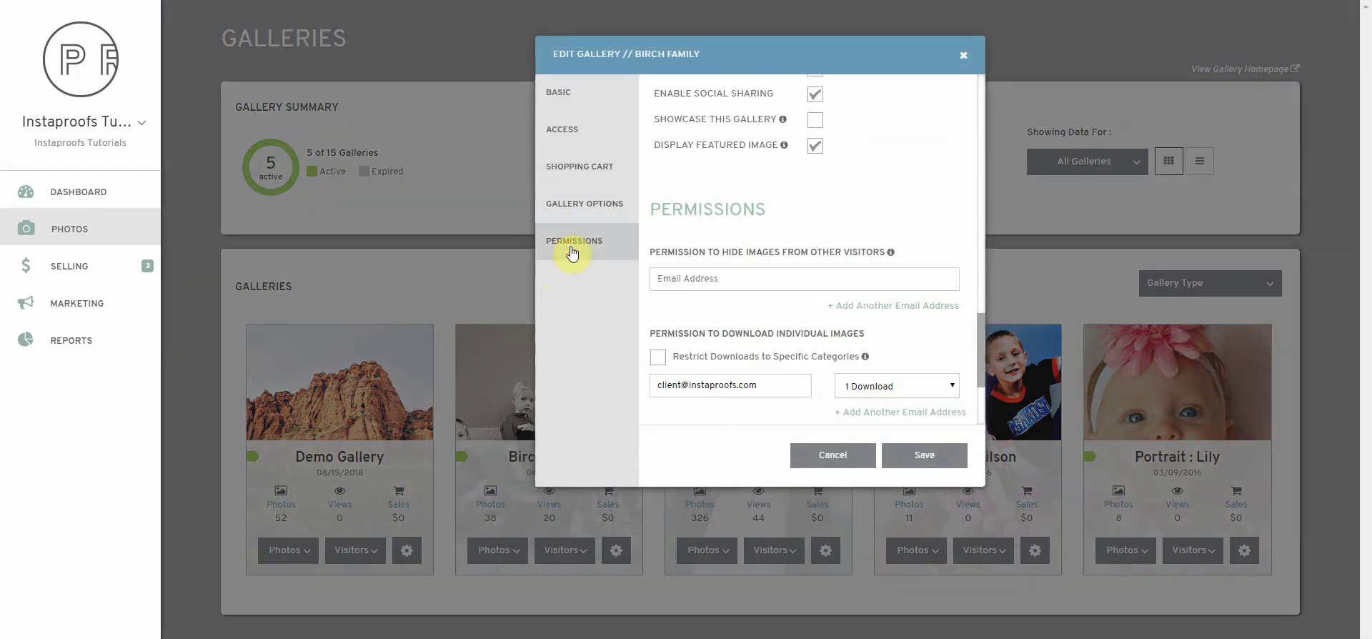
pyautogui.scroll(-3)
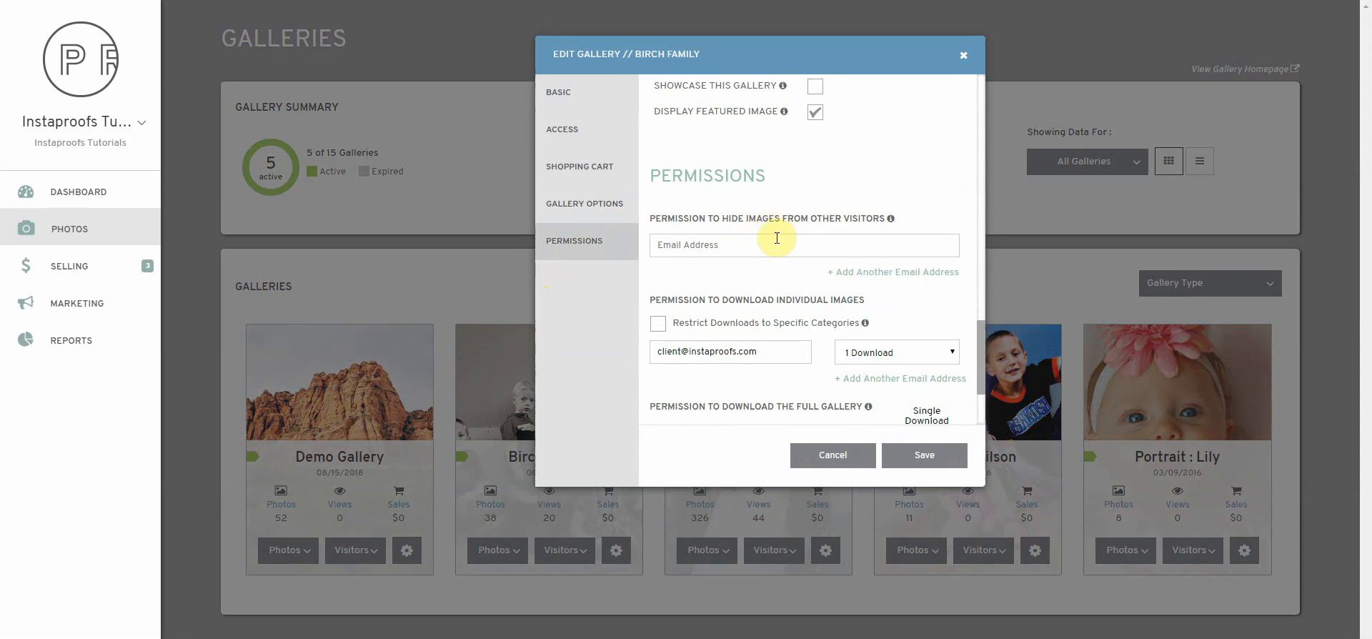
pyautogui.moveTo(782, 342)
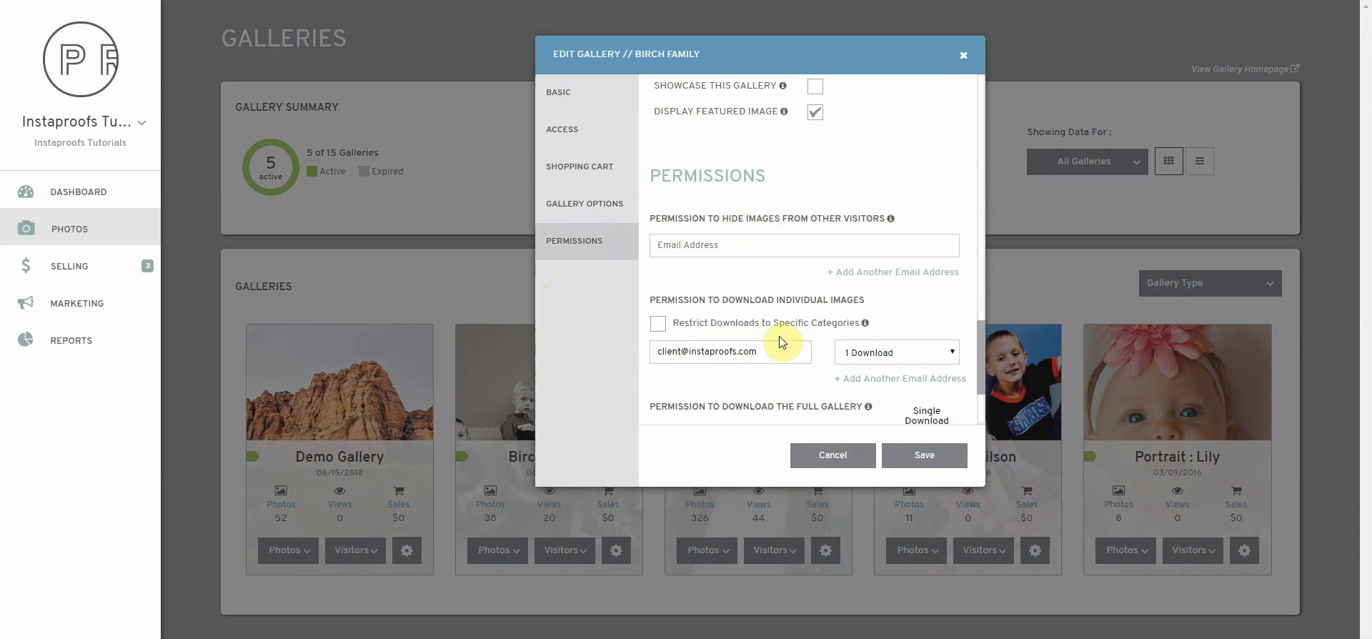
pyautogui.scroll(-3)
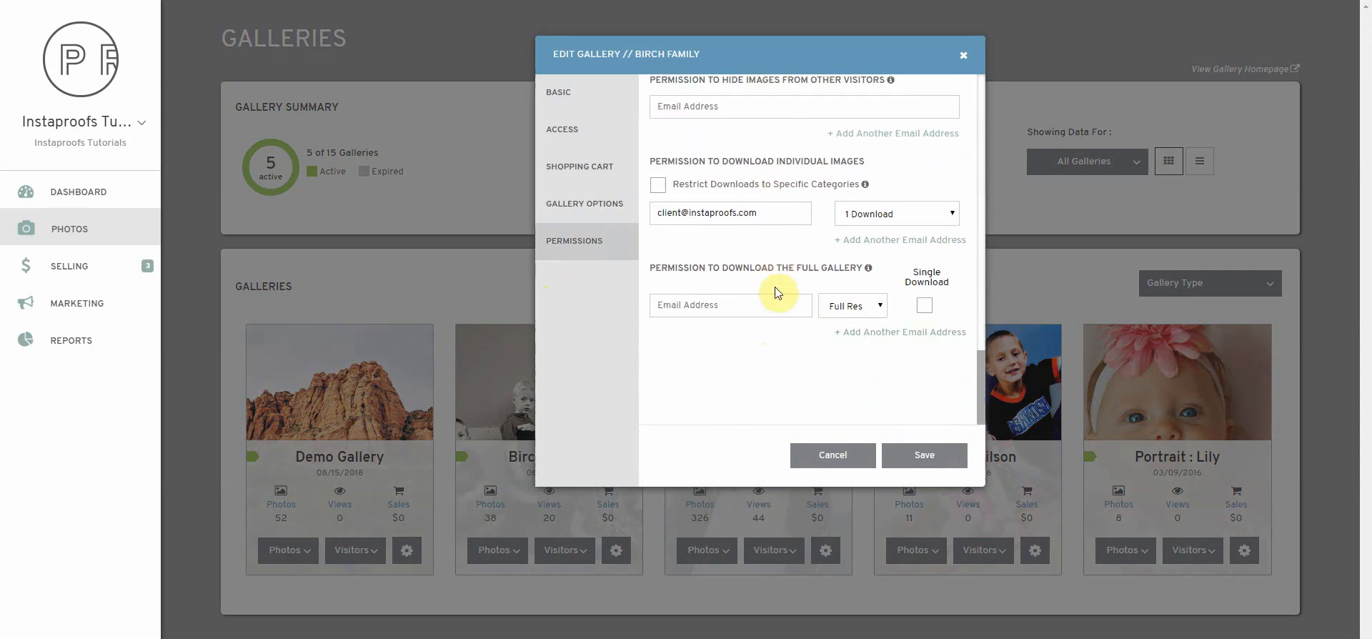
pyautogui.moveTo(832, 268)
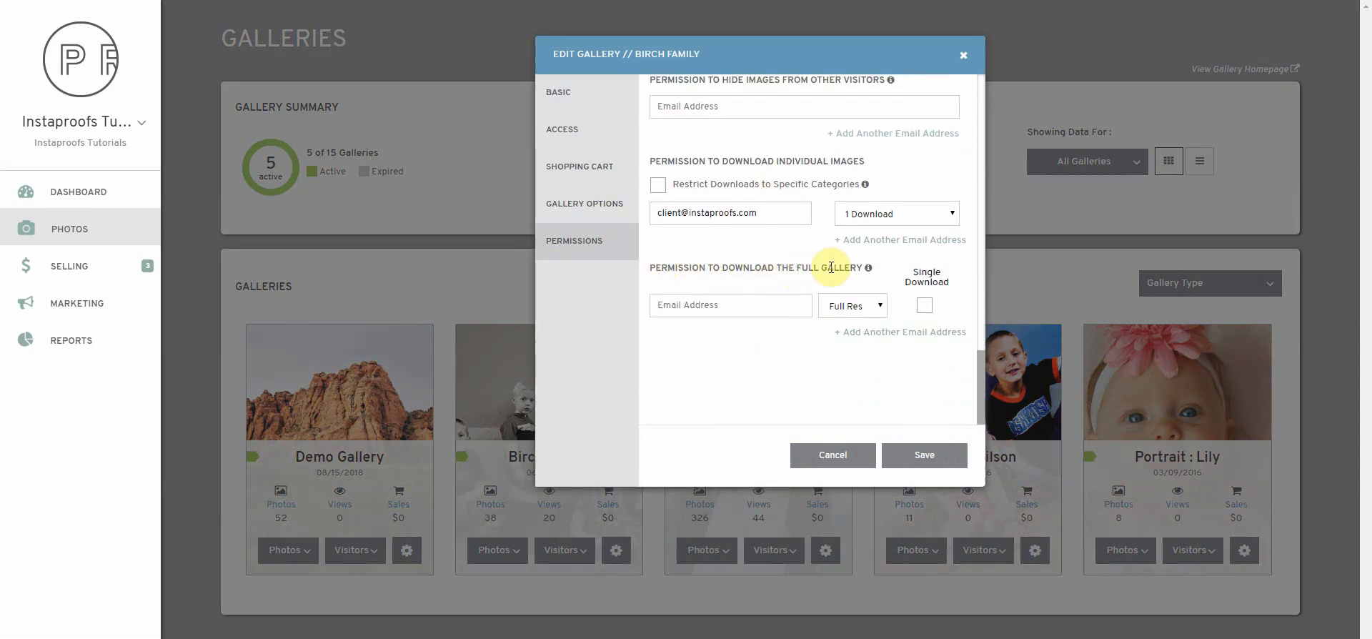
# - Grant the client@ address full-gallery download access at Low Res resolution
pyautogui.click(730, 306)
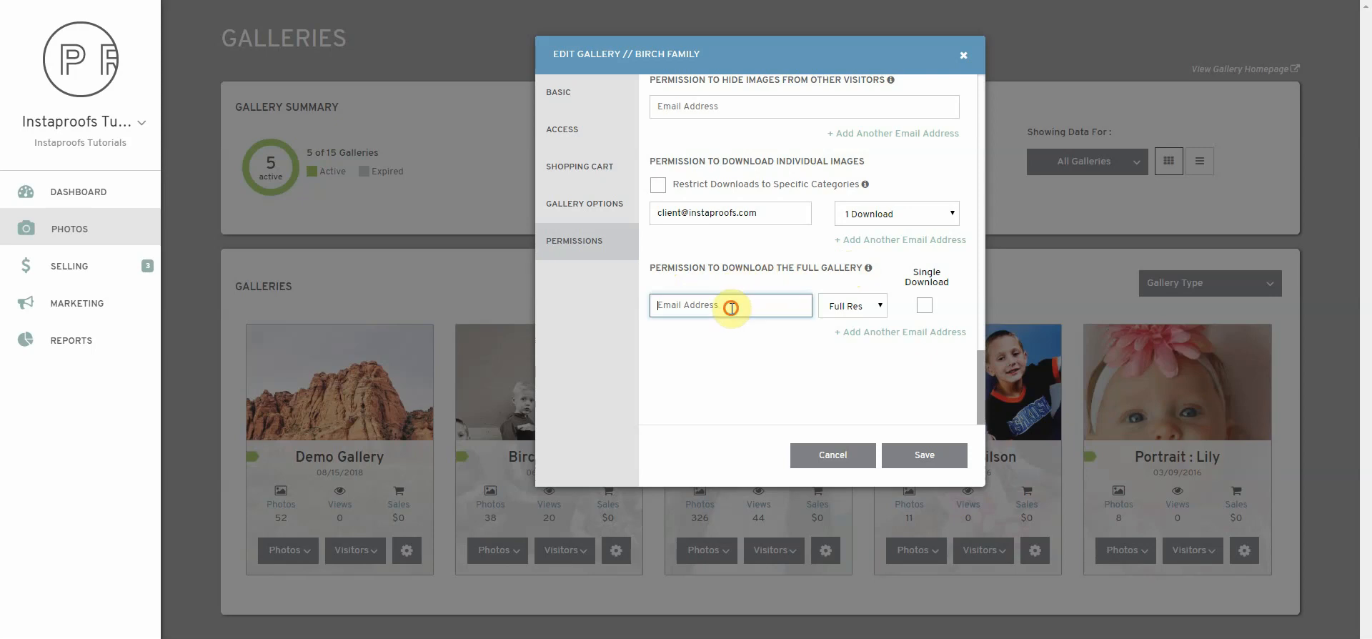
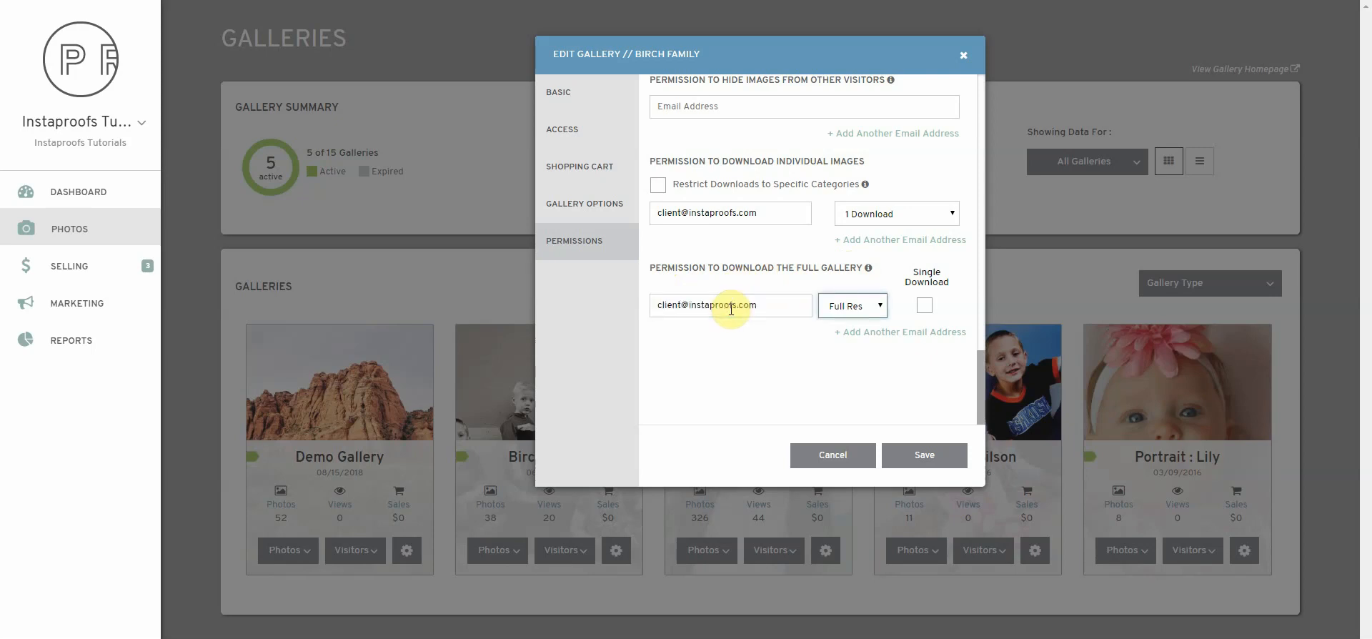
pyautogui.click(872, 306)
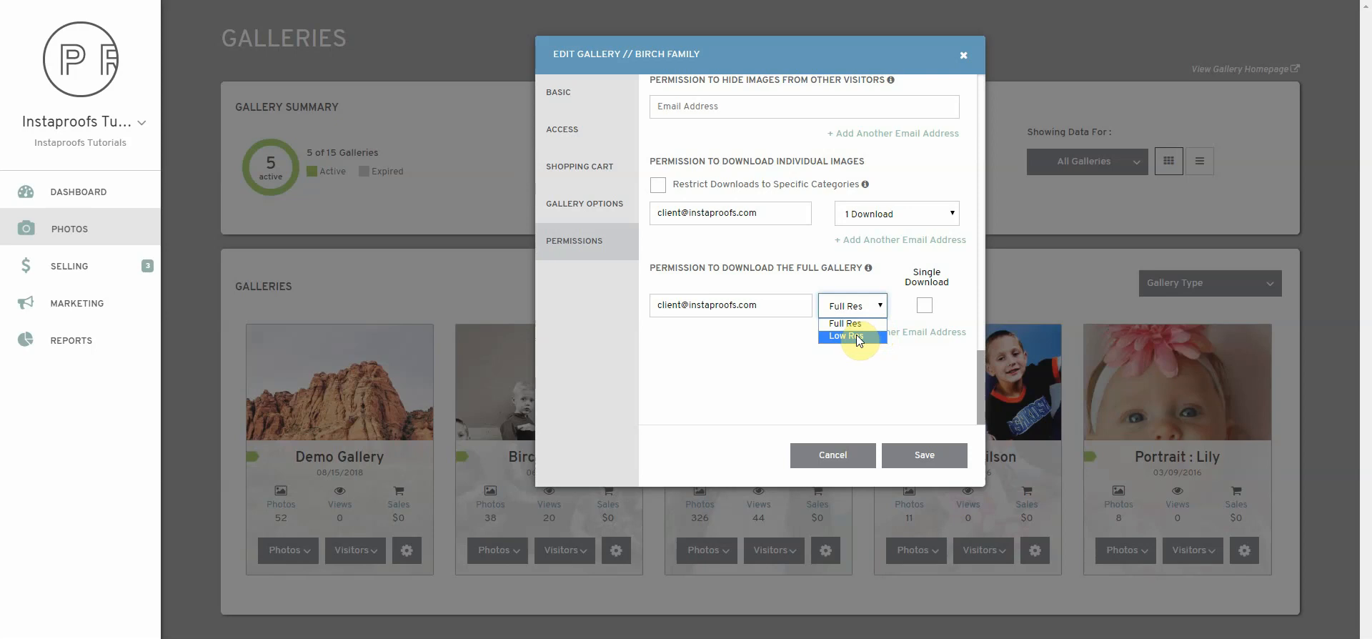
pyautogui.click(848, 336)
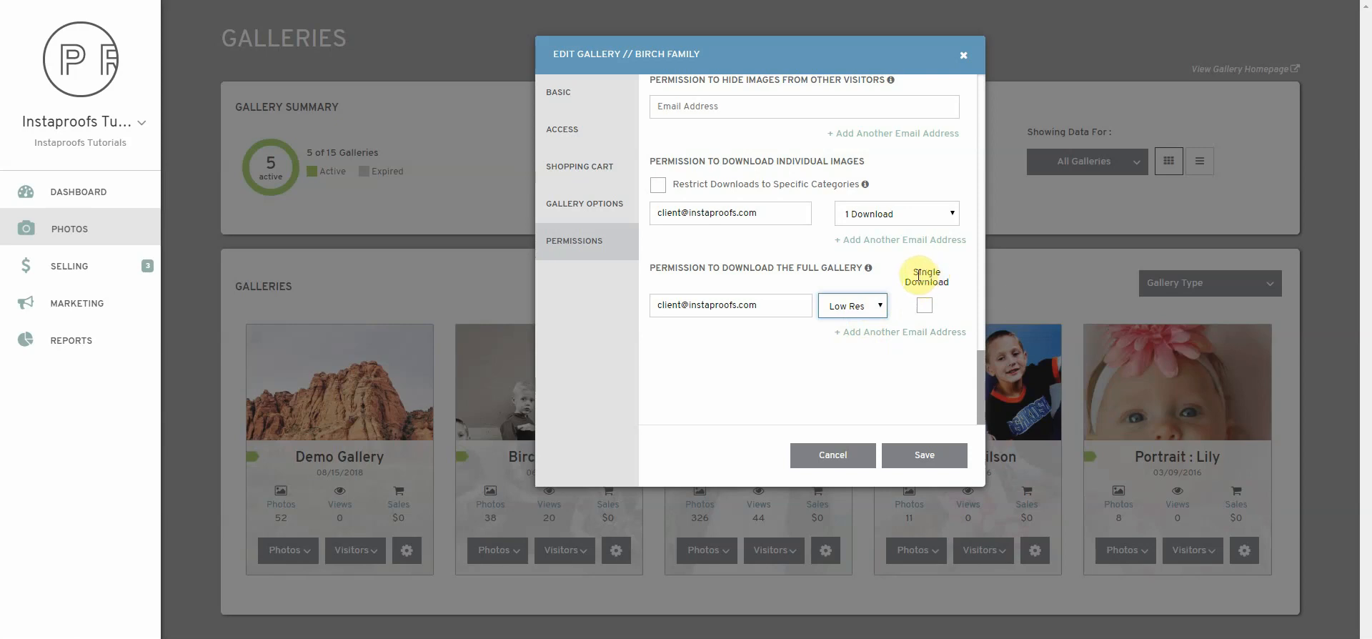
# - Restrict the access to a Single Download and save the permission, returning to the galleries list
pyautogui.click(924, 306)
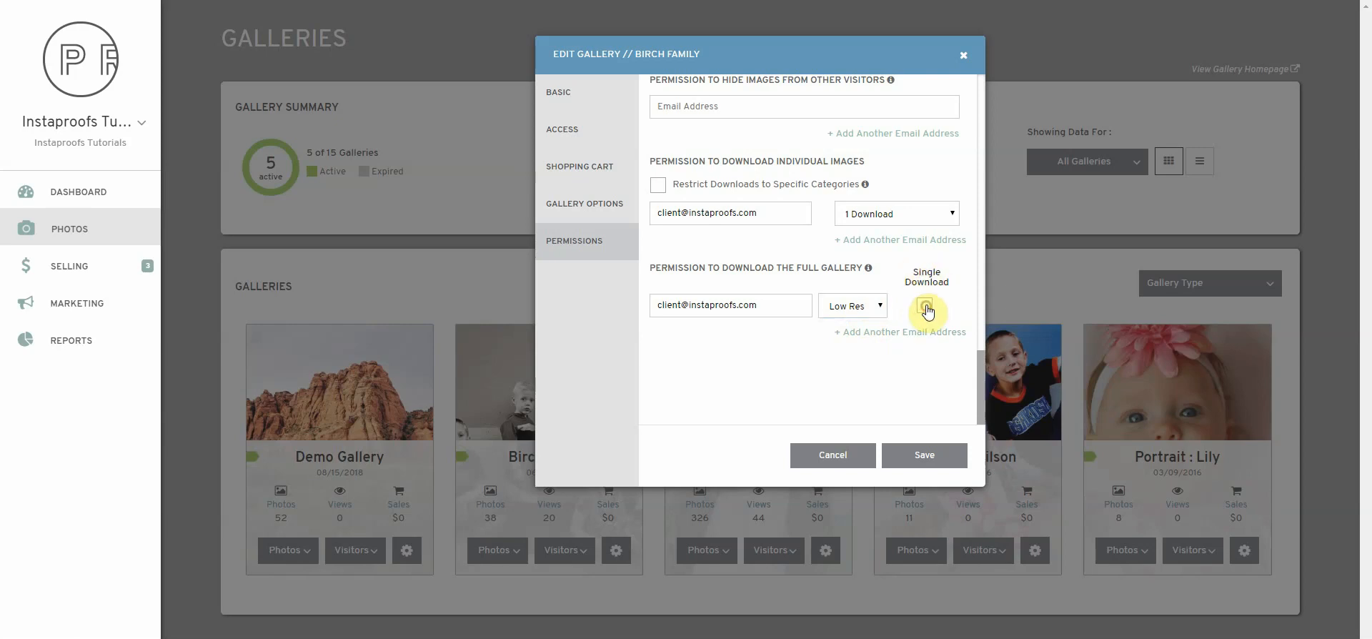
pyautogui.click(925, 309)
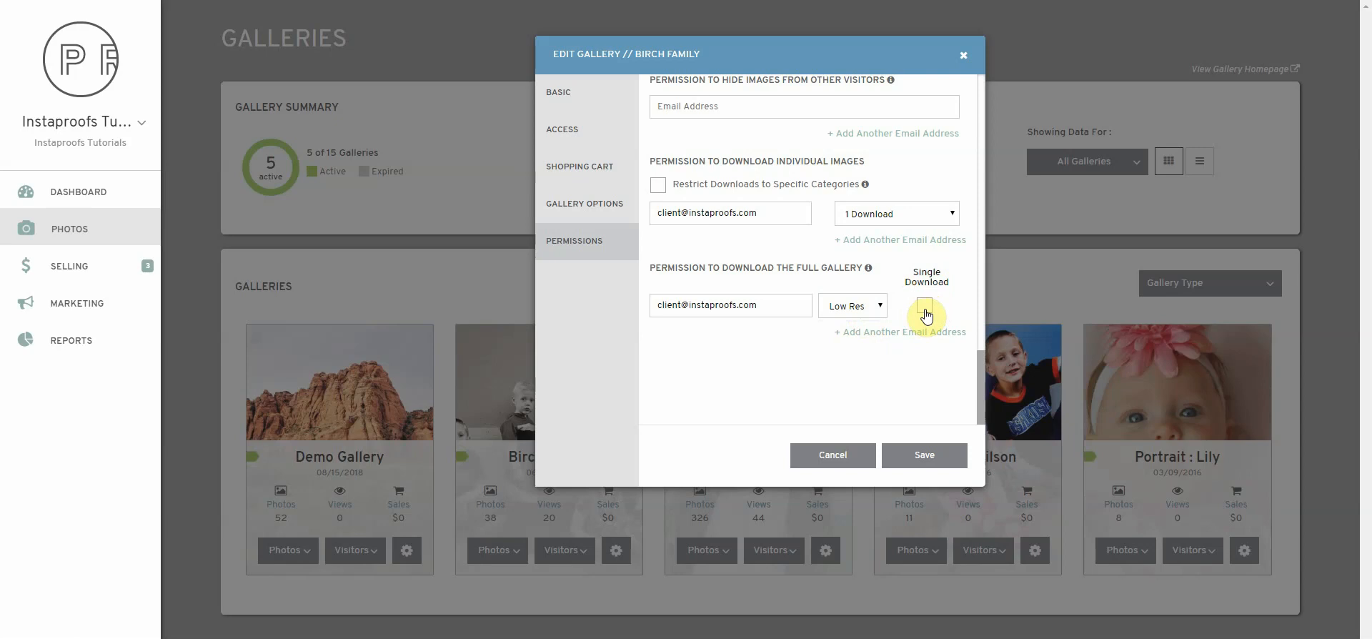
pyautogui.click(924, 307)
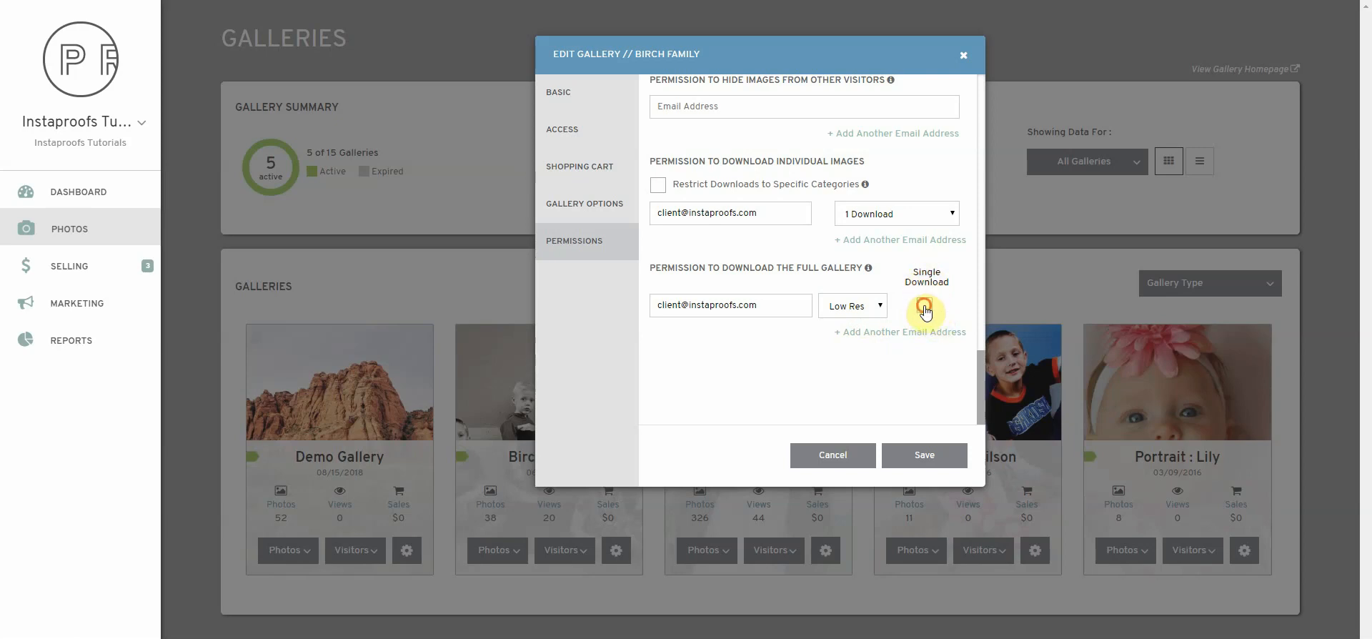
pyautogui.click(925, 309)
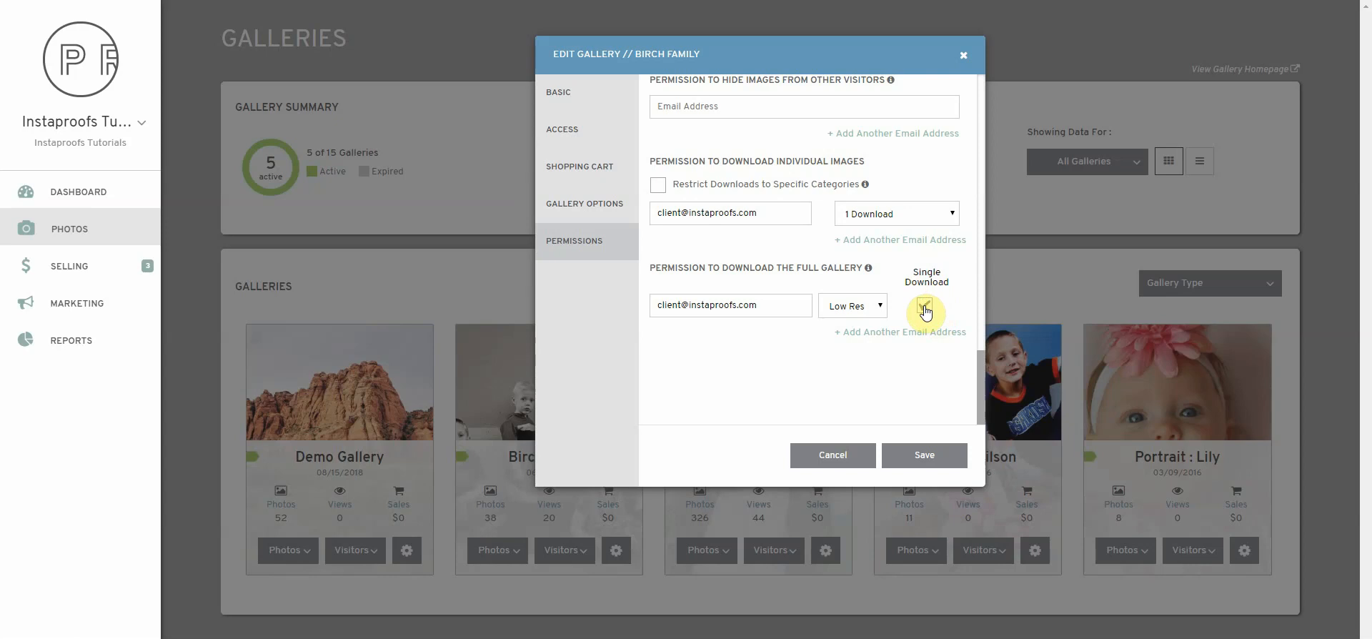
pyautogui.click(924, 306)
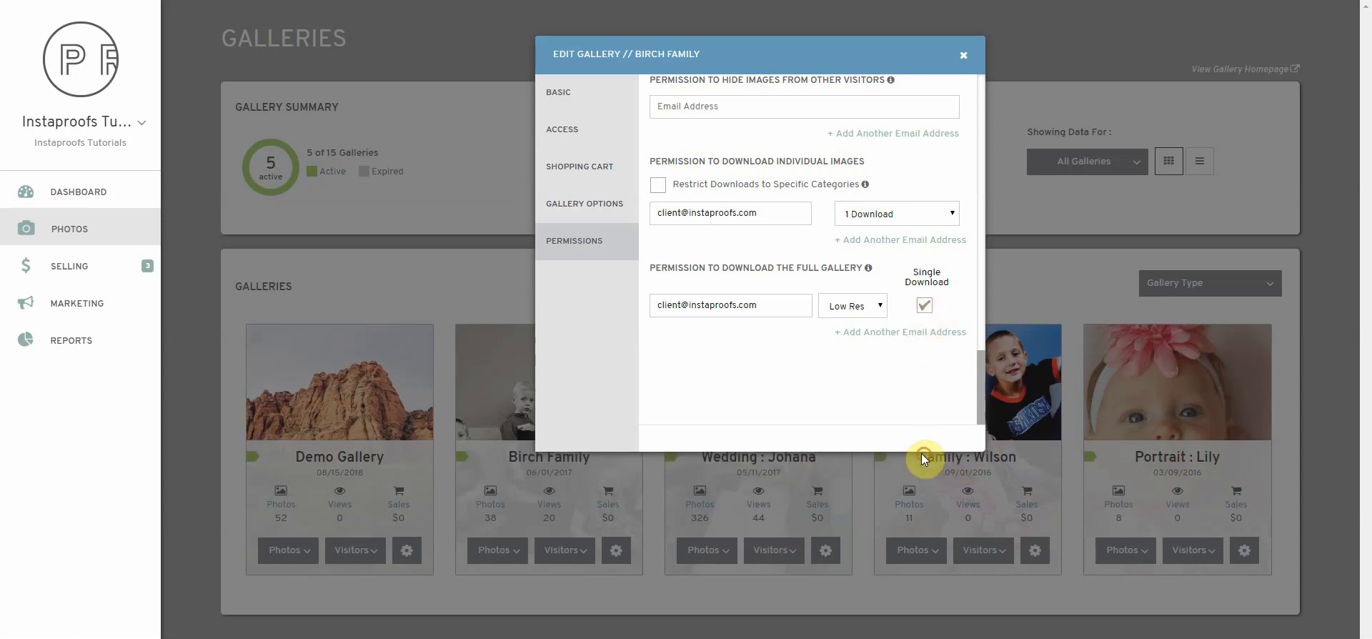
pyautogui.click(964, 55)
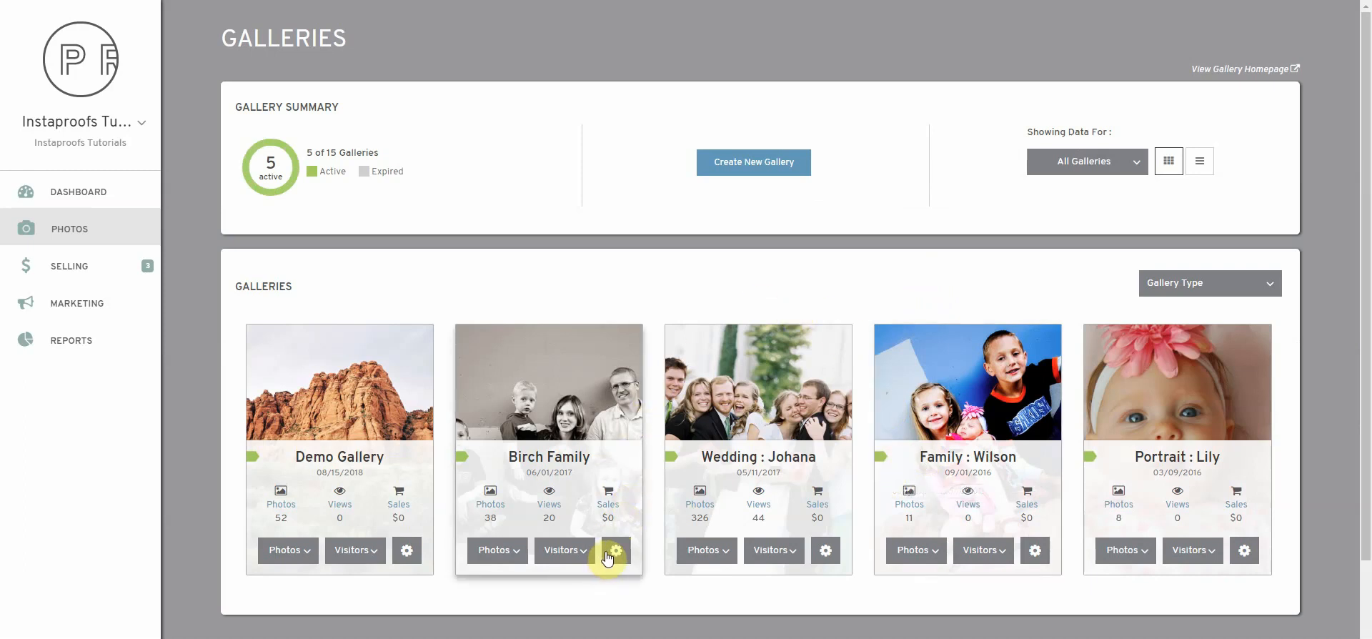
# - View the Birch Family gallery as the client and enter the event's photo gallery
pyautogui.click(616, 551)
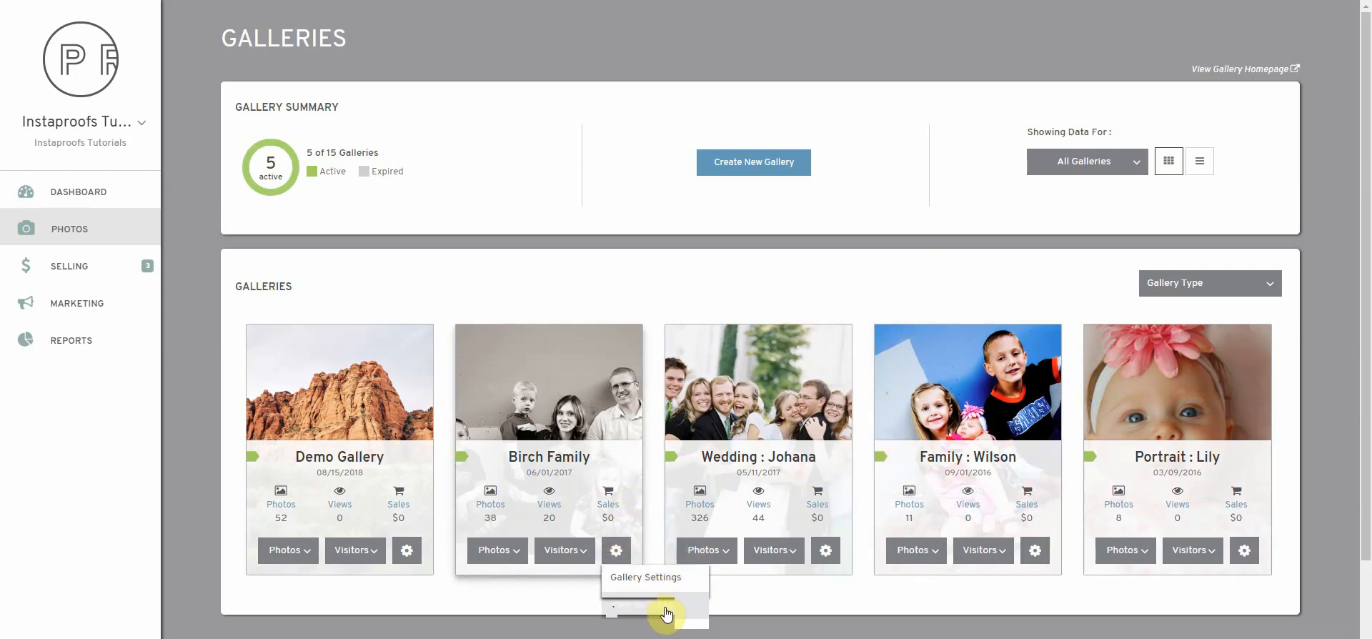
pyautogui.click(645, 578)
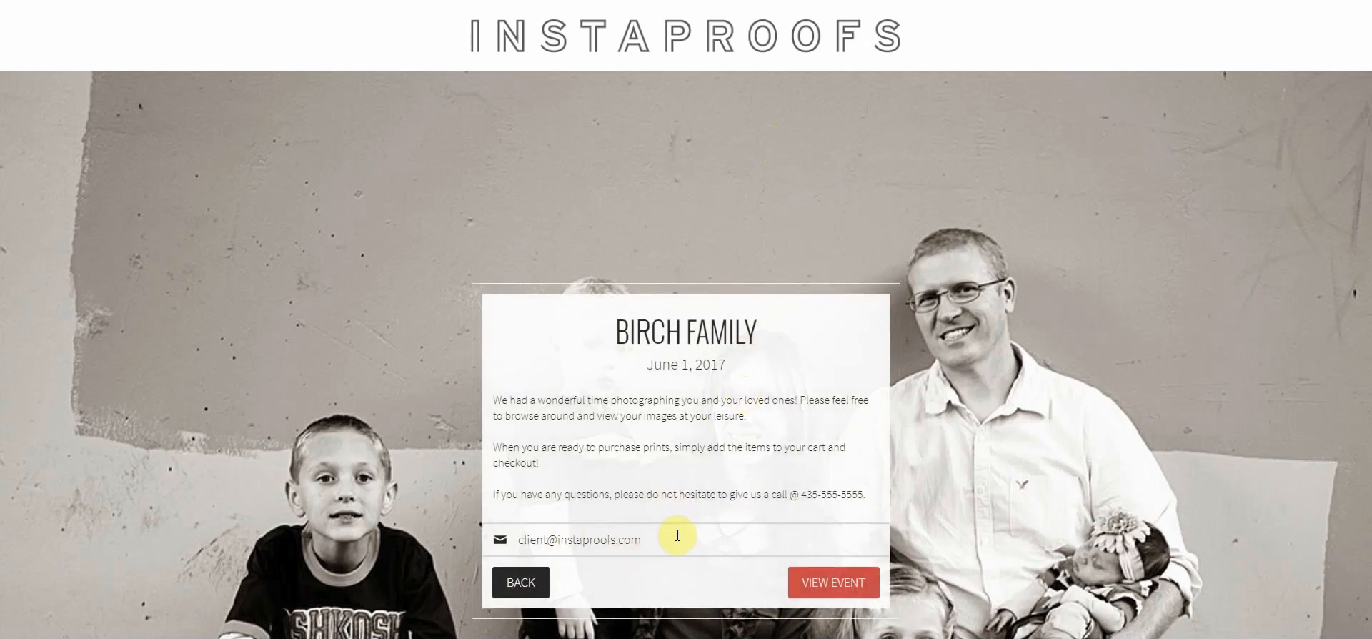
pyautogui.scroll(-3)
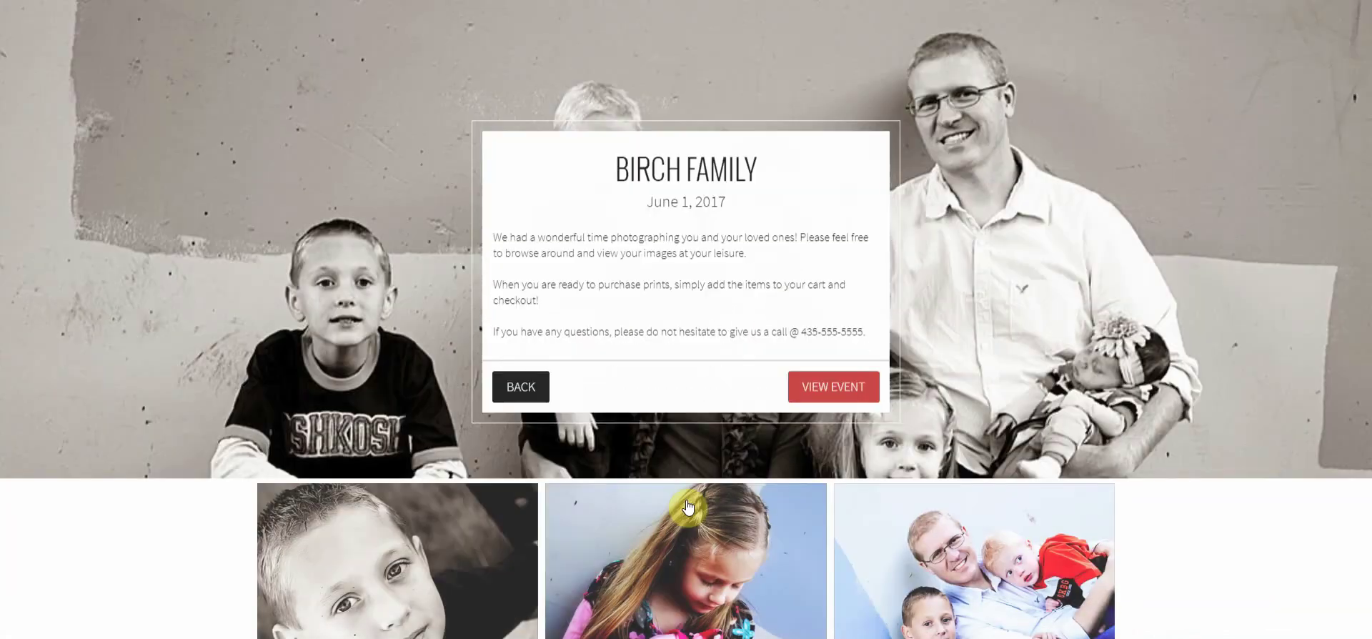
pyautogui.click(833, 387)
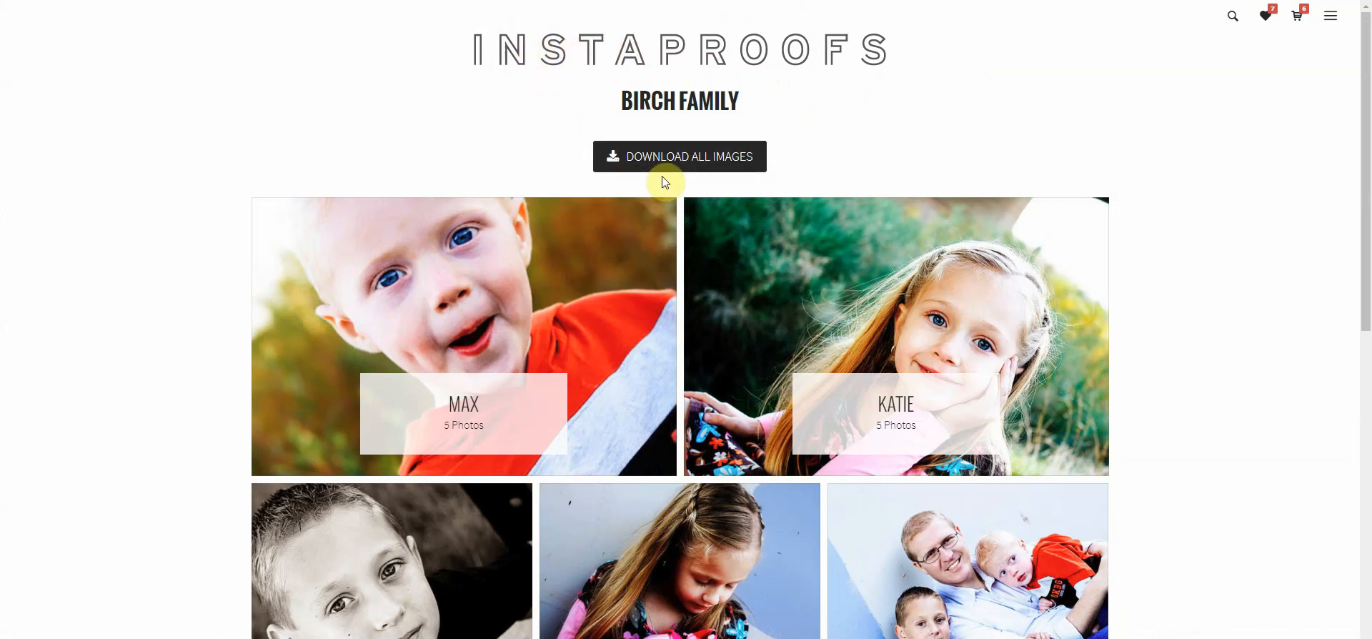
pyautogui.moveTo(698, 167)
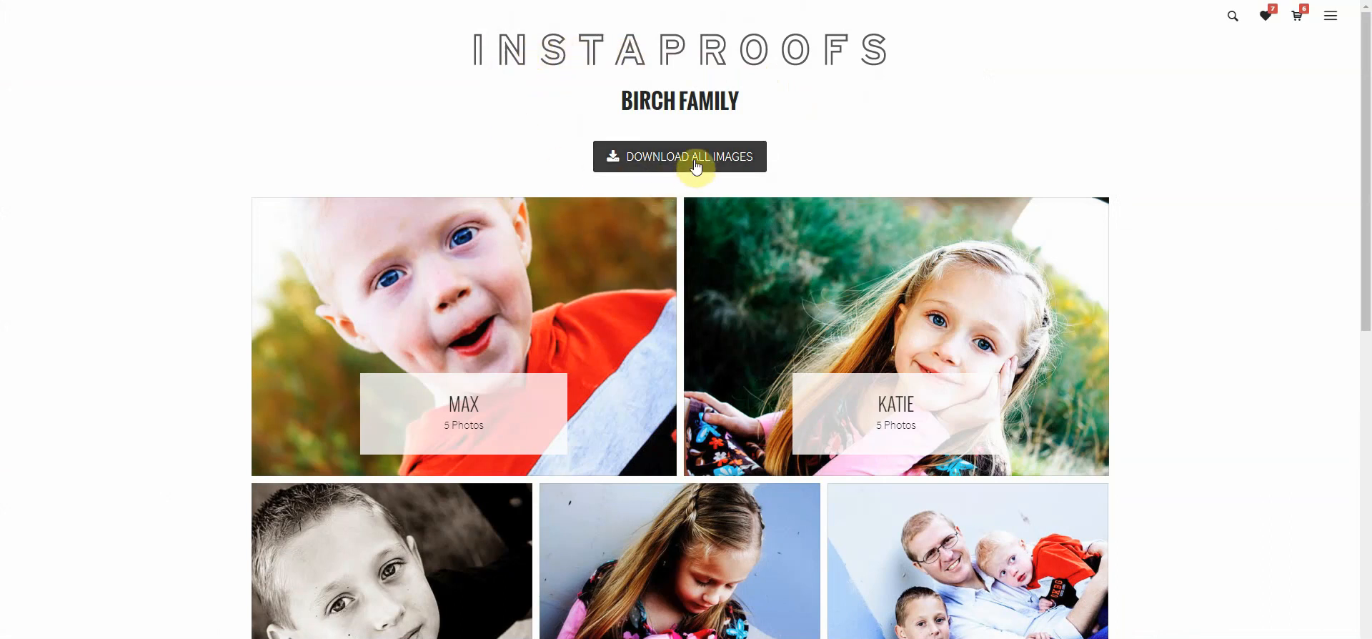
# - Request Download All Images for the gallery and dismiss the 'Request received' notice
pyautogui.click(690, 158)
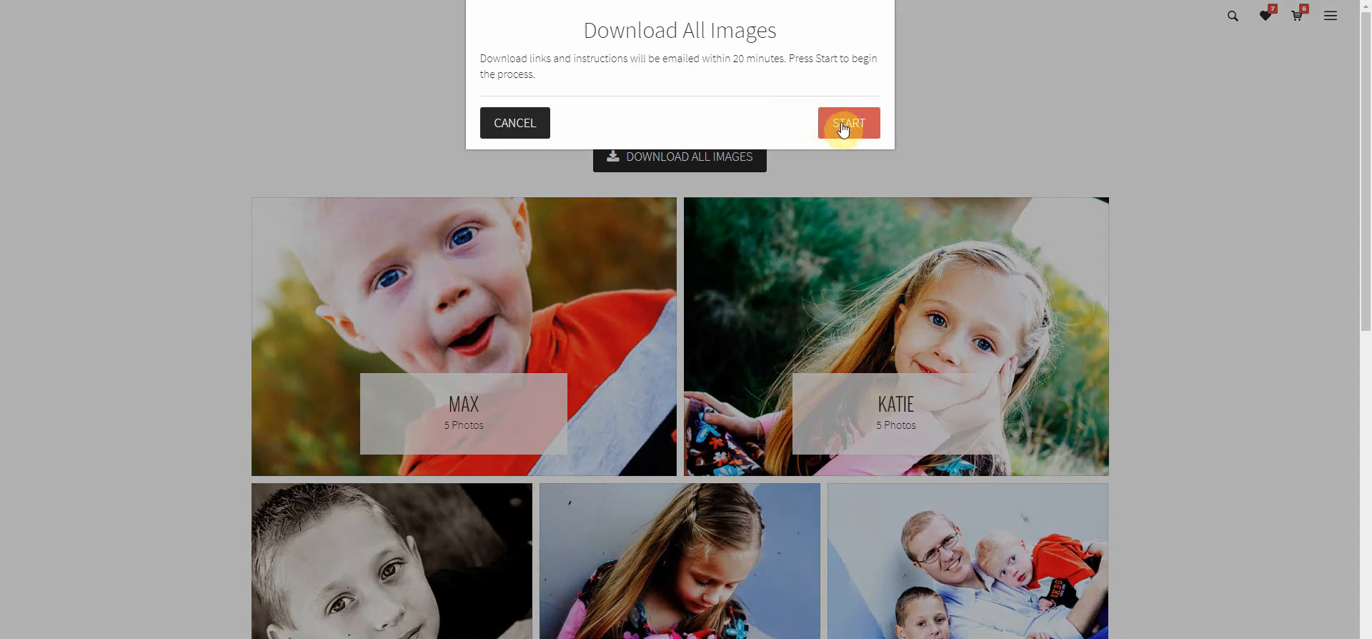
pyautogui.moveTo(800, 126)
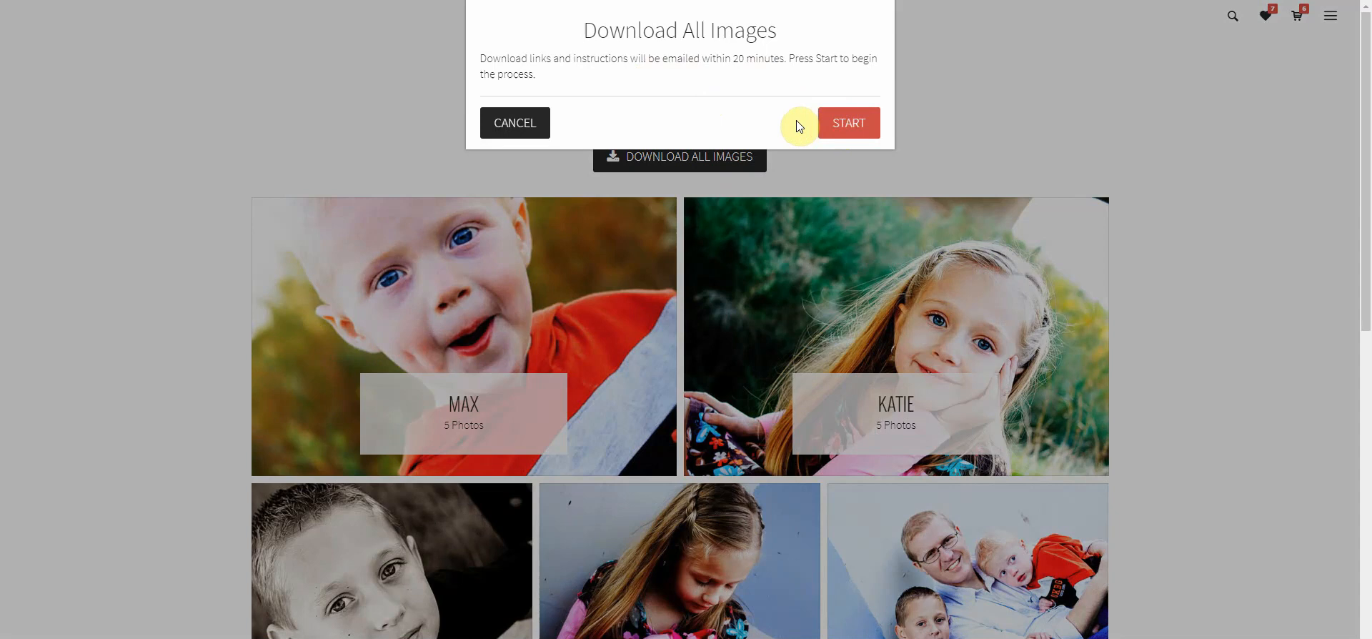
pyautogui.moveTo(848, 129)
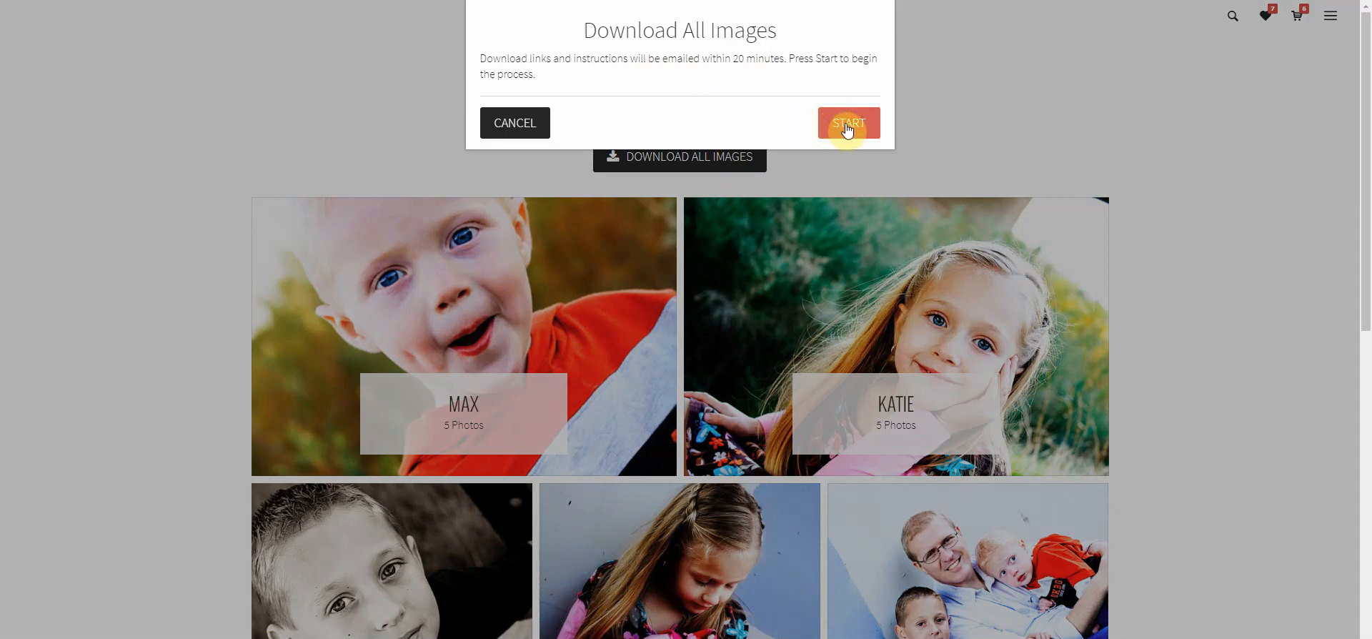
pyautogui.click(849, 123)
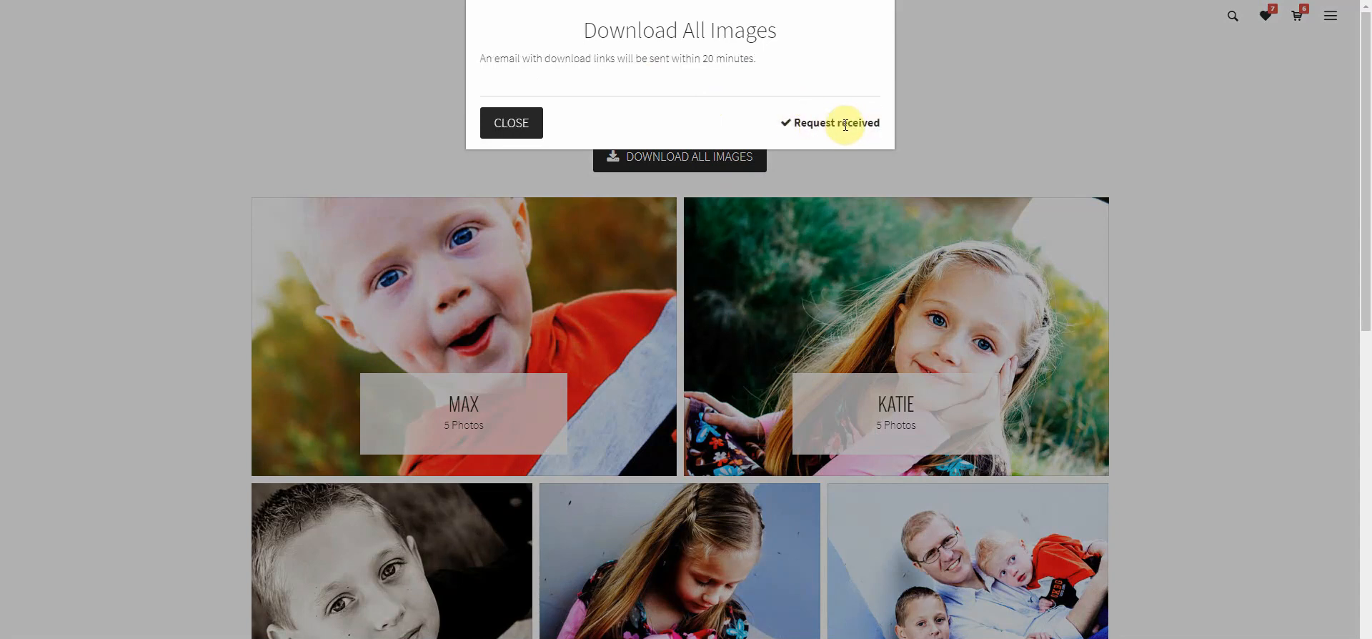
pyautogui.moveTo(629, 65)
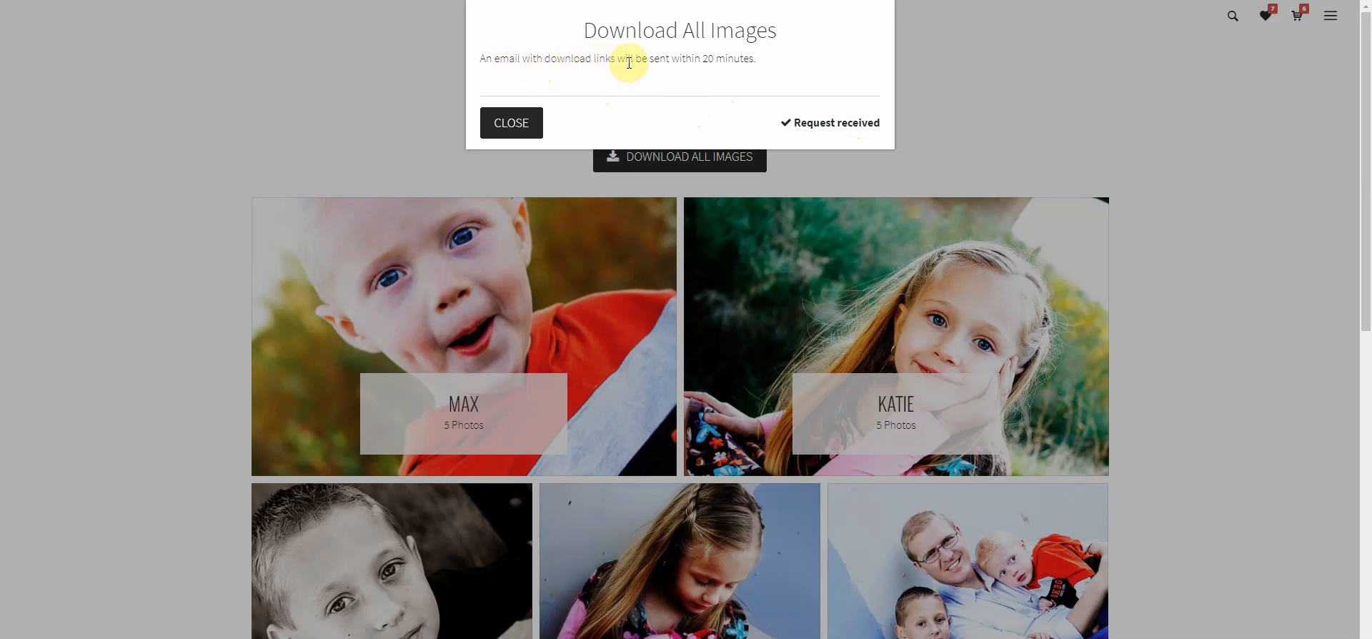
pyautogui.moveTo(744, 83)
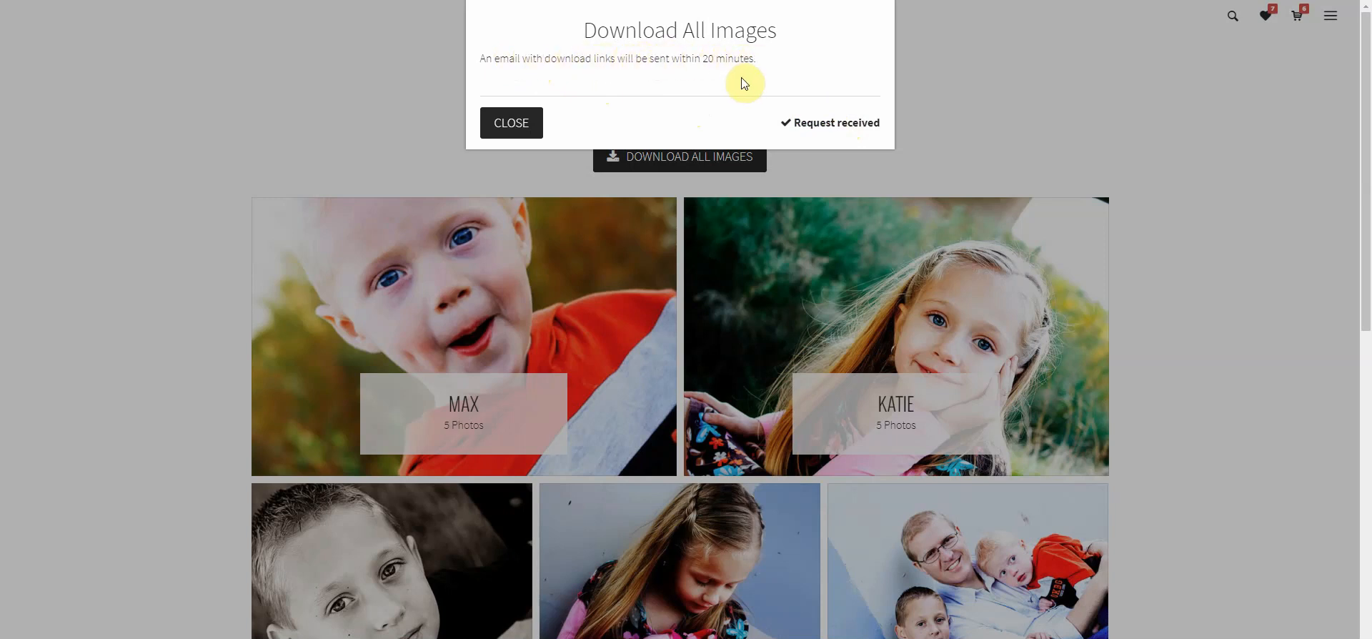
pyautogui.moveTo(741, 76)
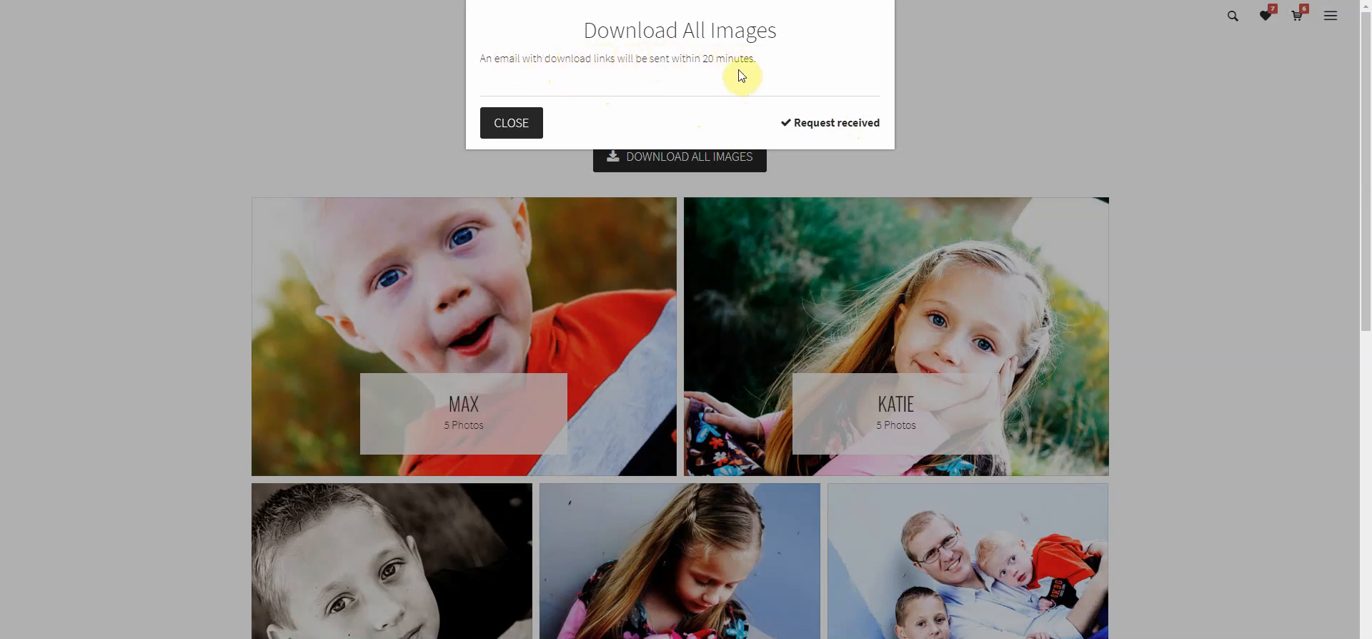
pyautogui.moveTo(755, 76)
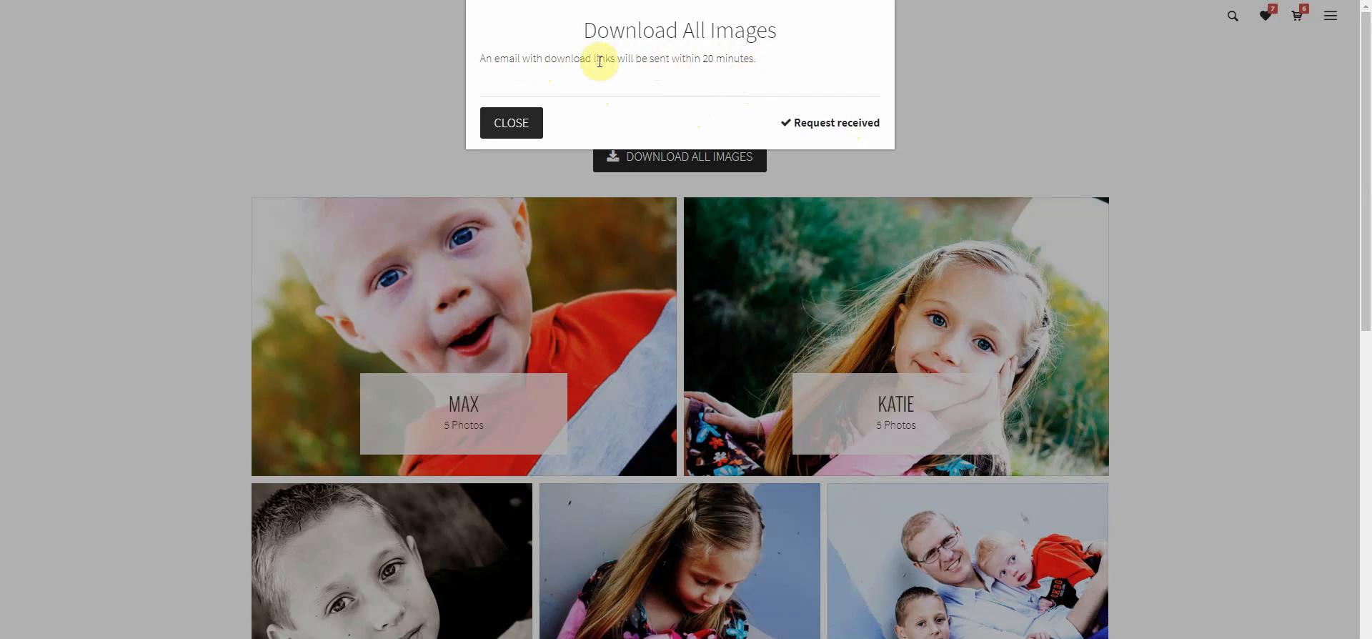
pyautogui.click(512, 123)
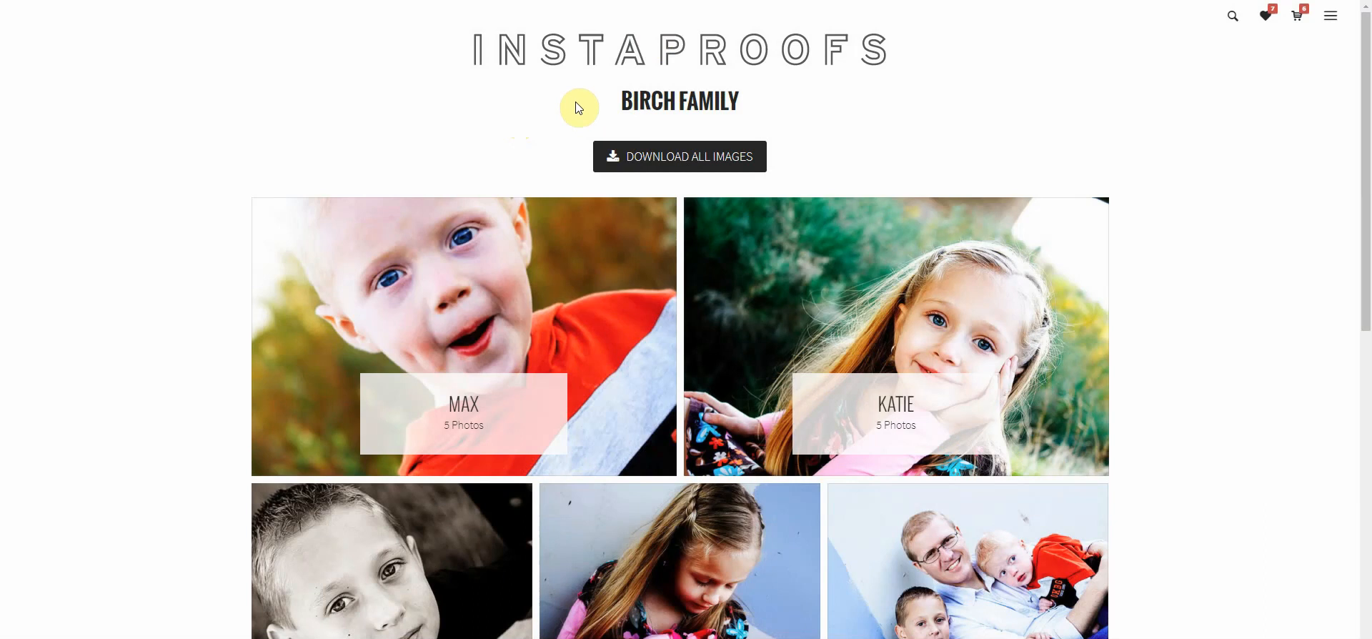
pyautogui.moveTo(572, 139)
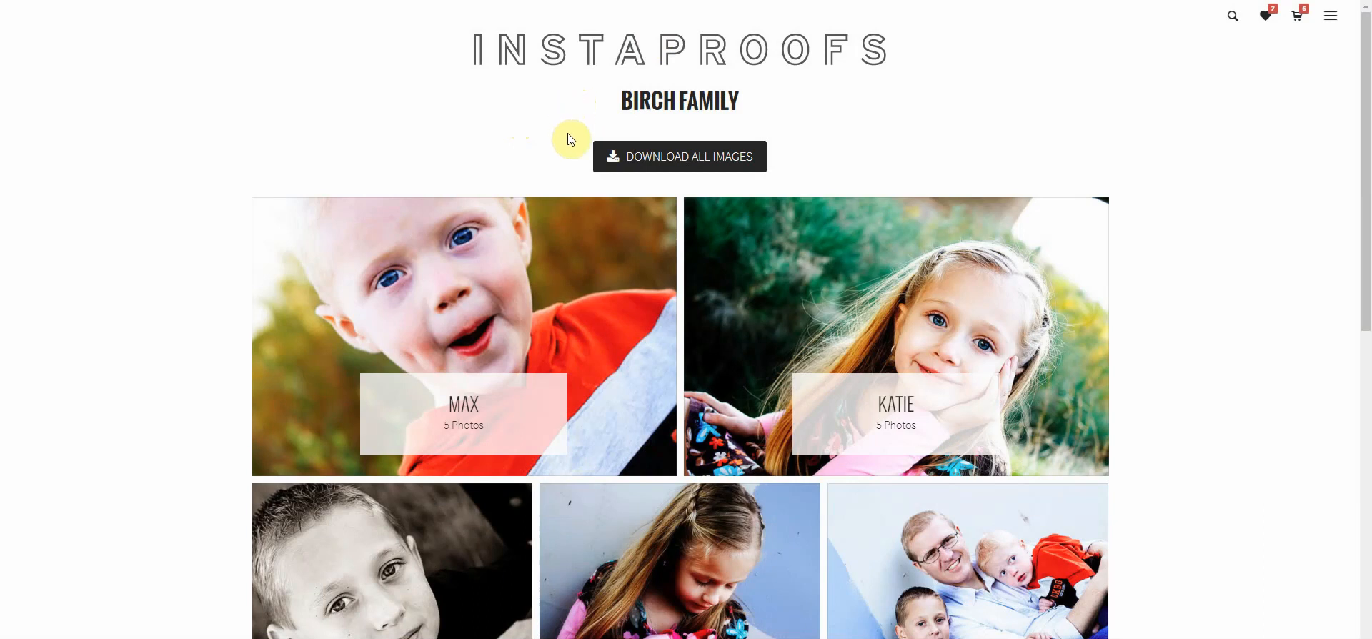
pyautogui.moveTo(669, 163)
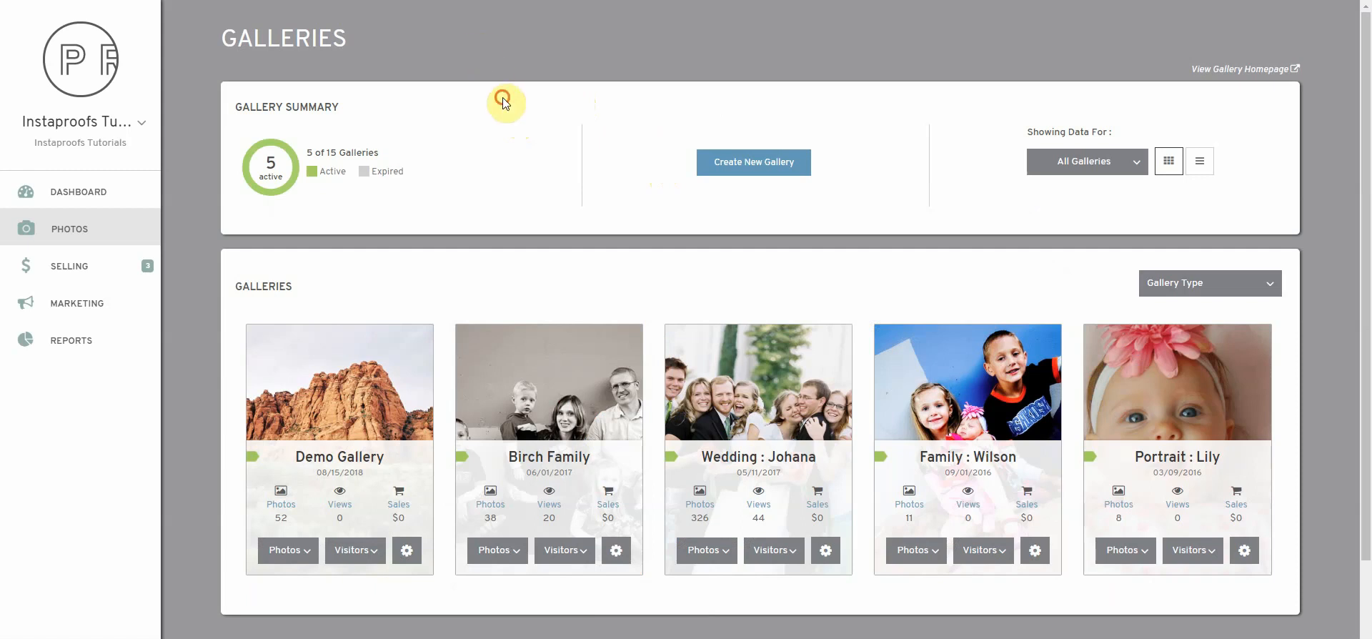
pyautogui.moveTo(91, 274)
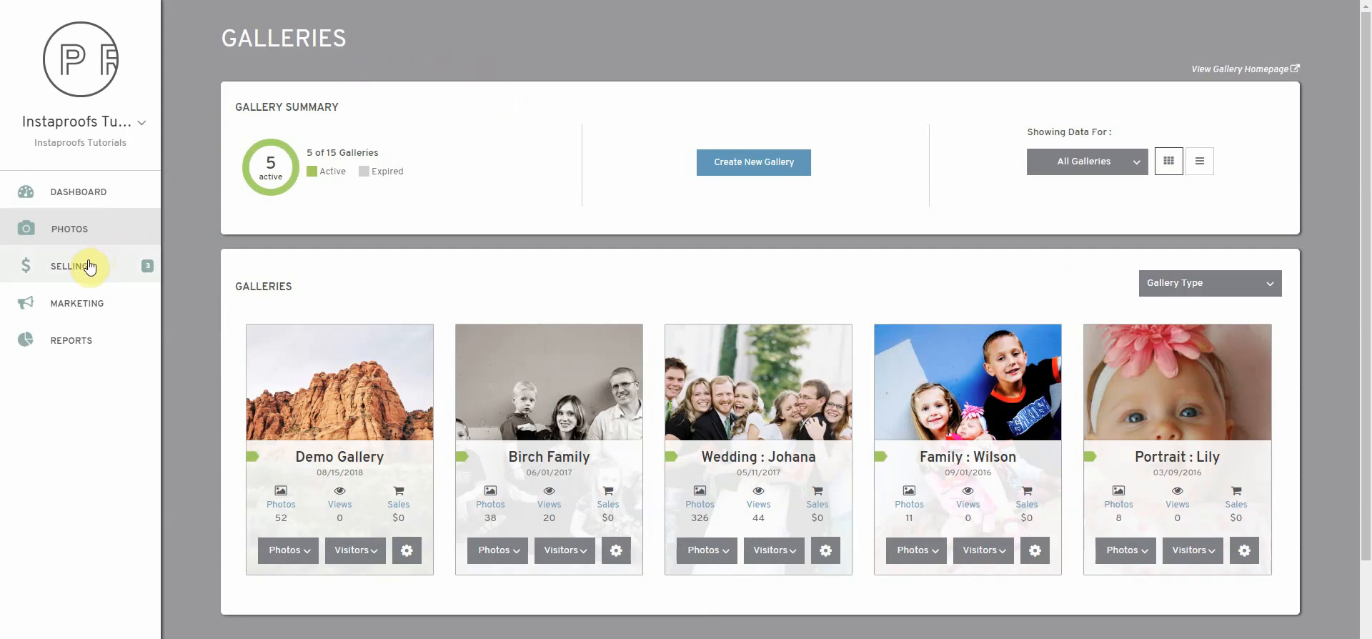
# - Go to Selling and start creating a new purchase option
pyautogui.click(69, 265)
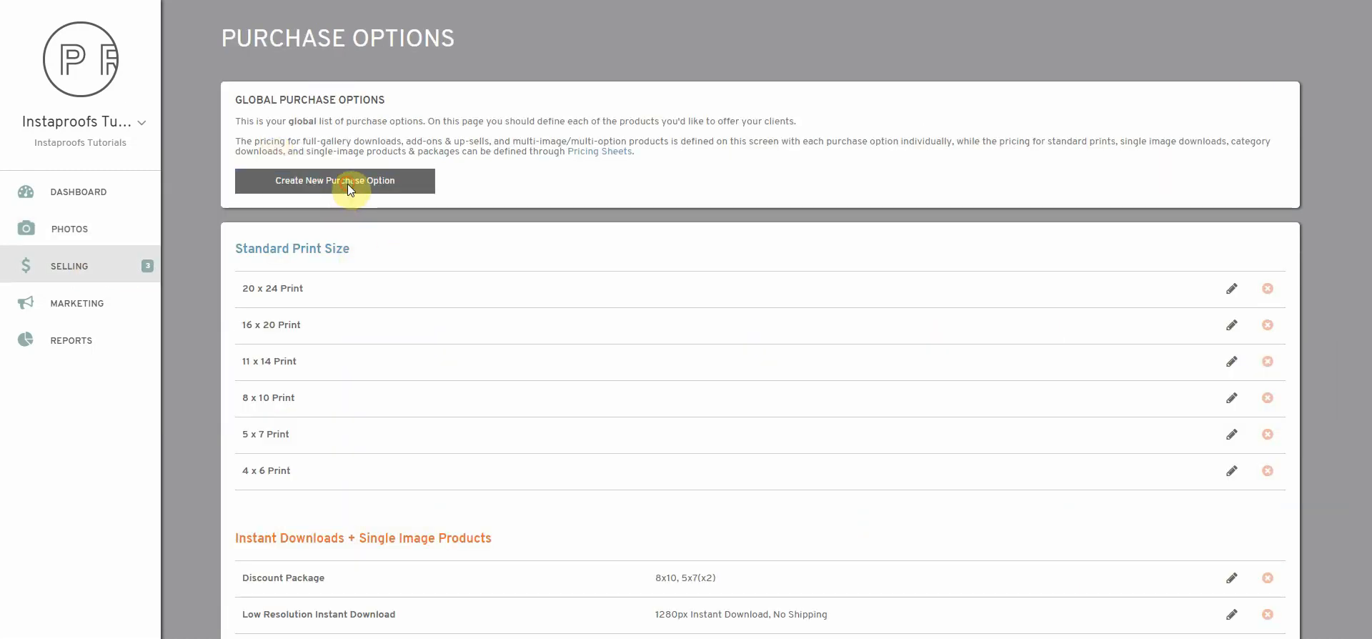
pyautogui.click(335, 180)
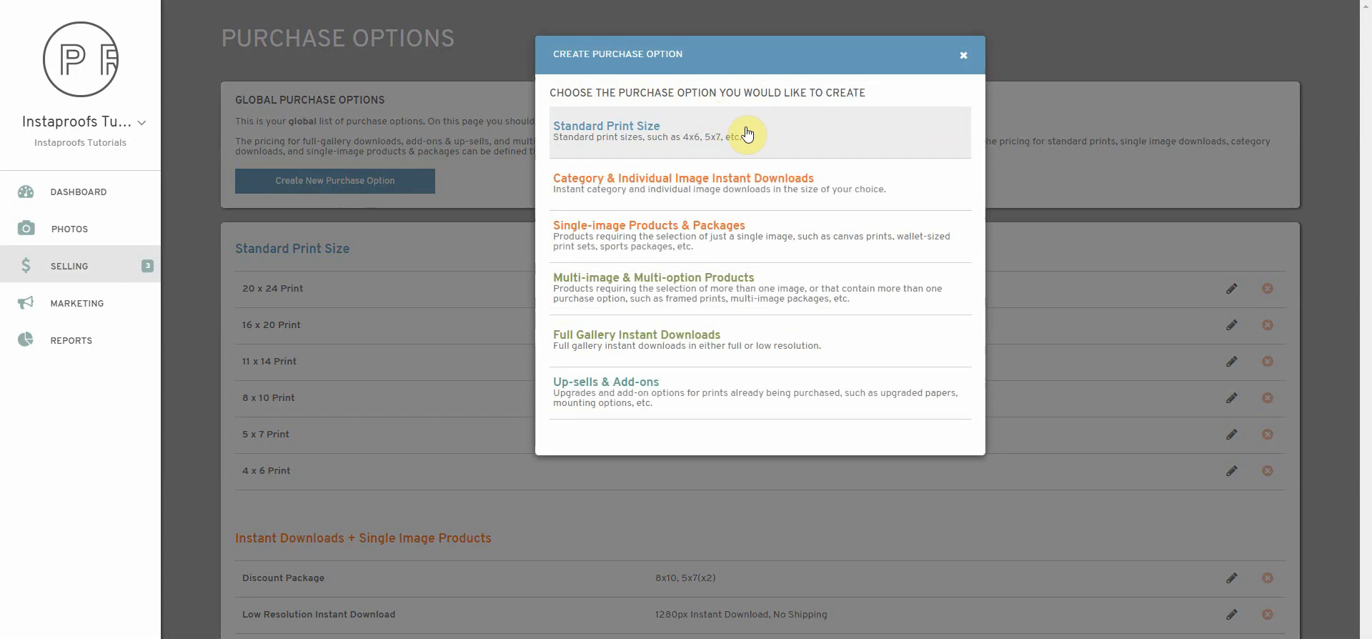
pyautogui.moveTo(718, 255)
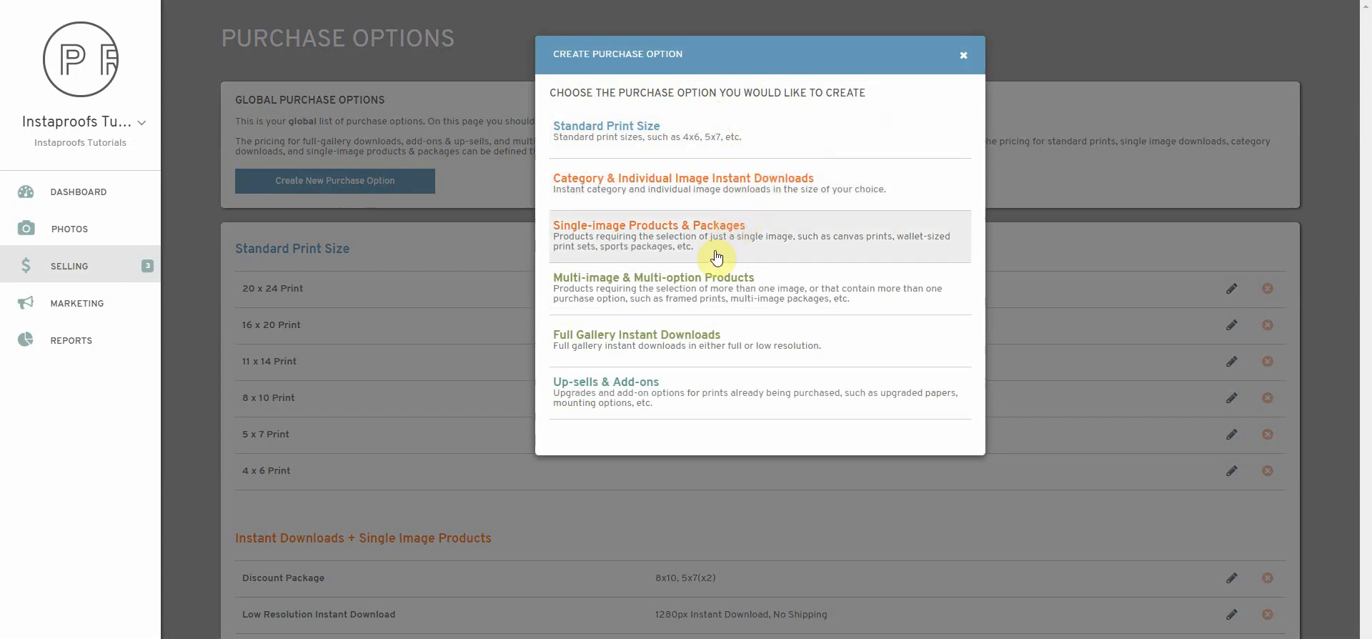
pyautogui.moveTo(636, 345)
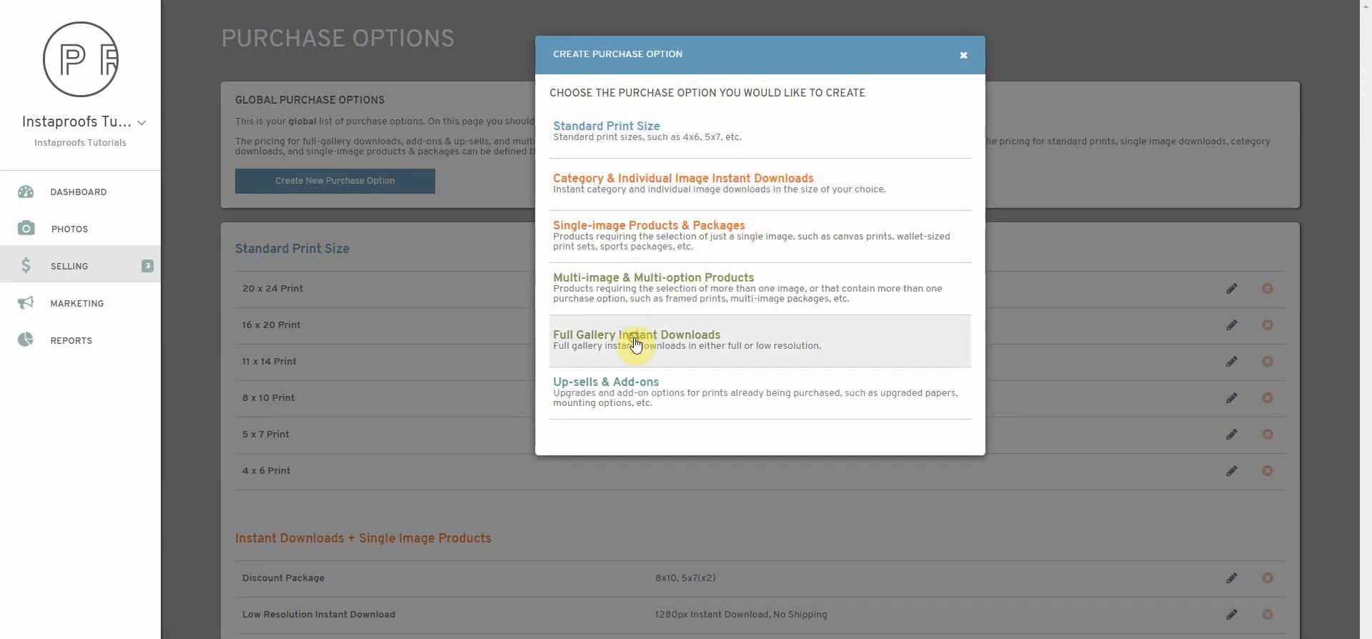
# - Create a Full Gallery Instant Downloads product described as downloading the gallery in full or low resolution
pyautogui.click(636, 335)
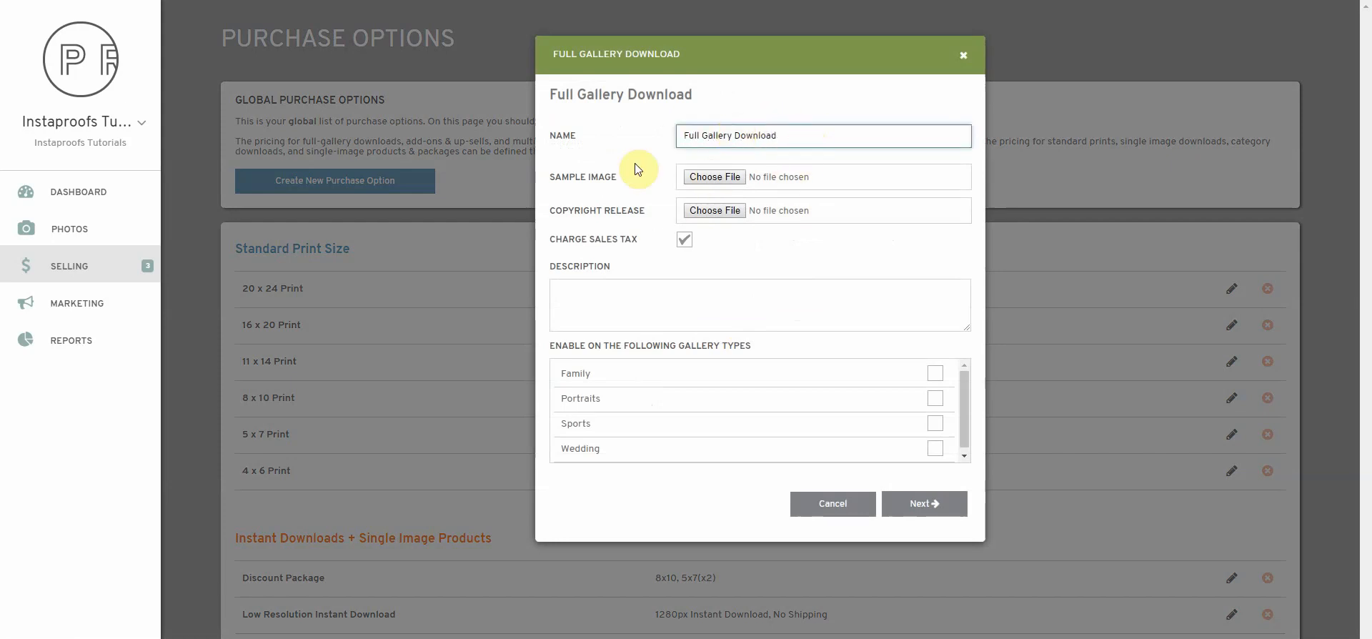
pyautogui.moveTo(755, 220)
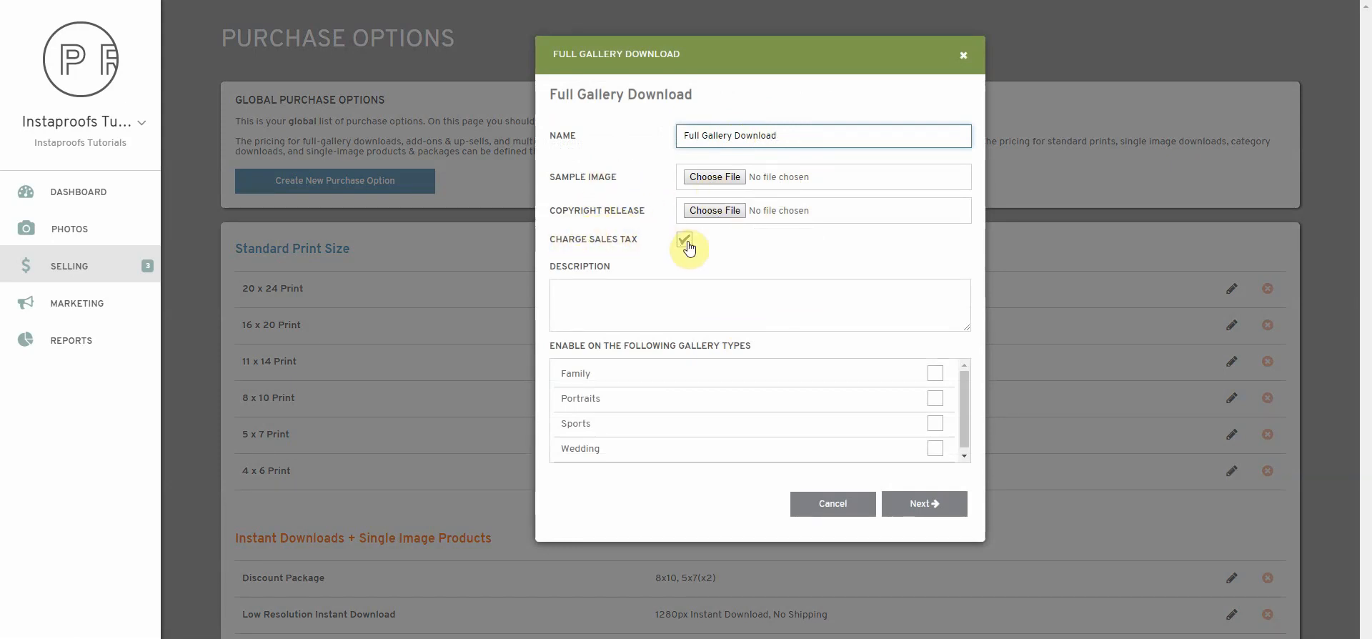
pyautogui.click(632, 302)
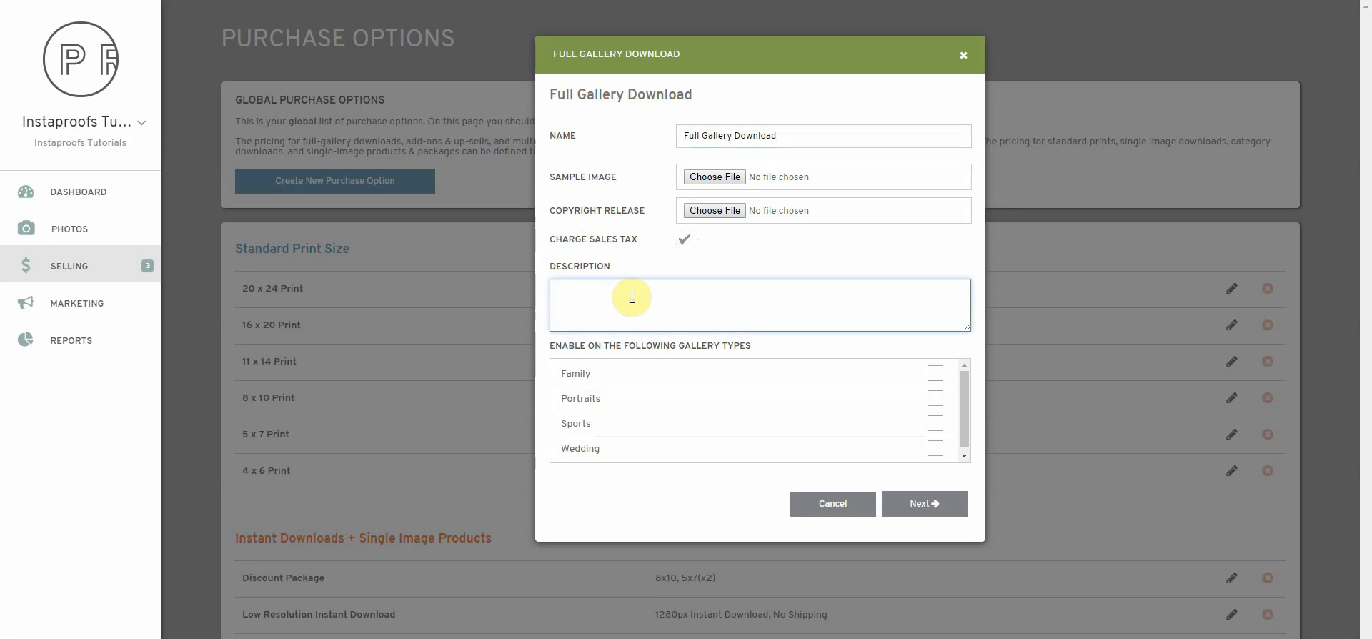
pyautogui.write('Download')
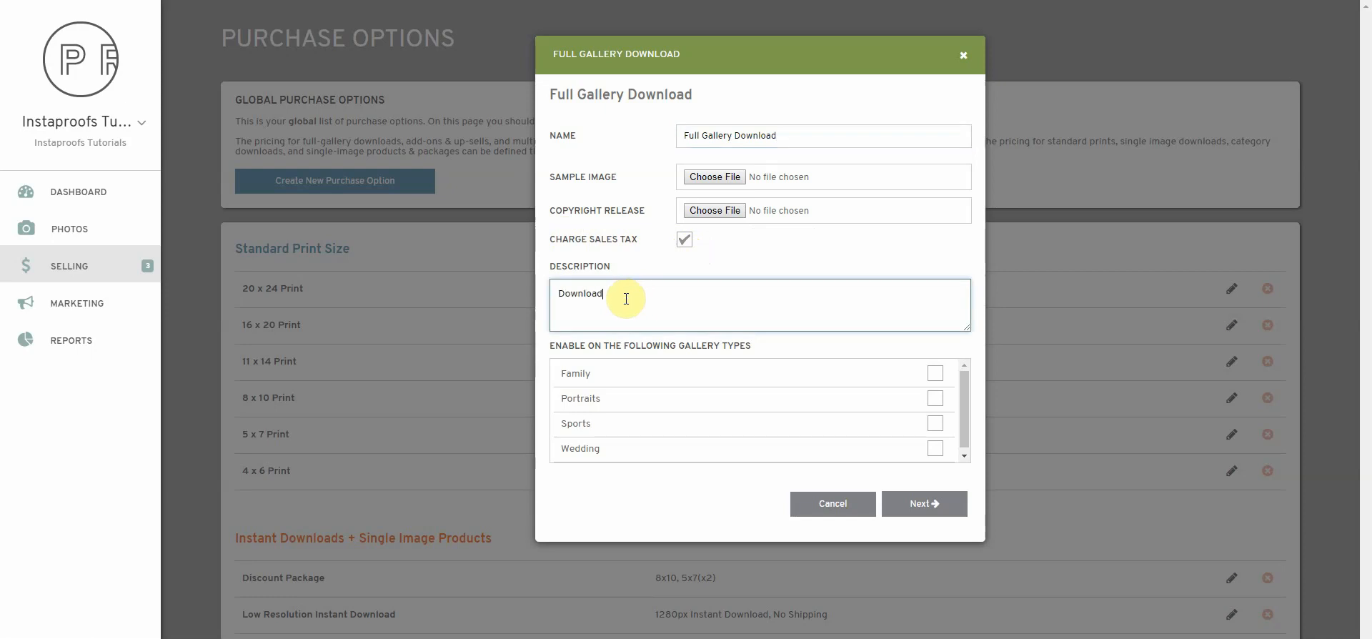
pyautogui.write('the gallery in')
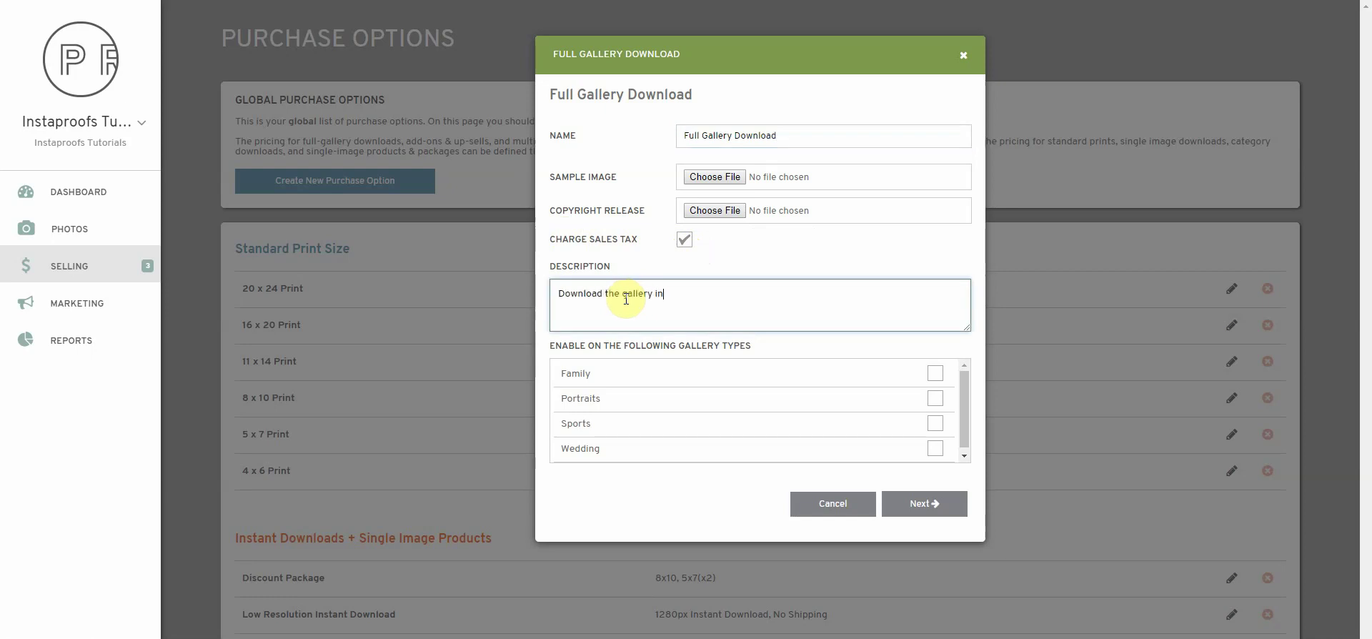
pyautogui.write('either full reso')
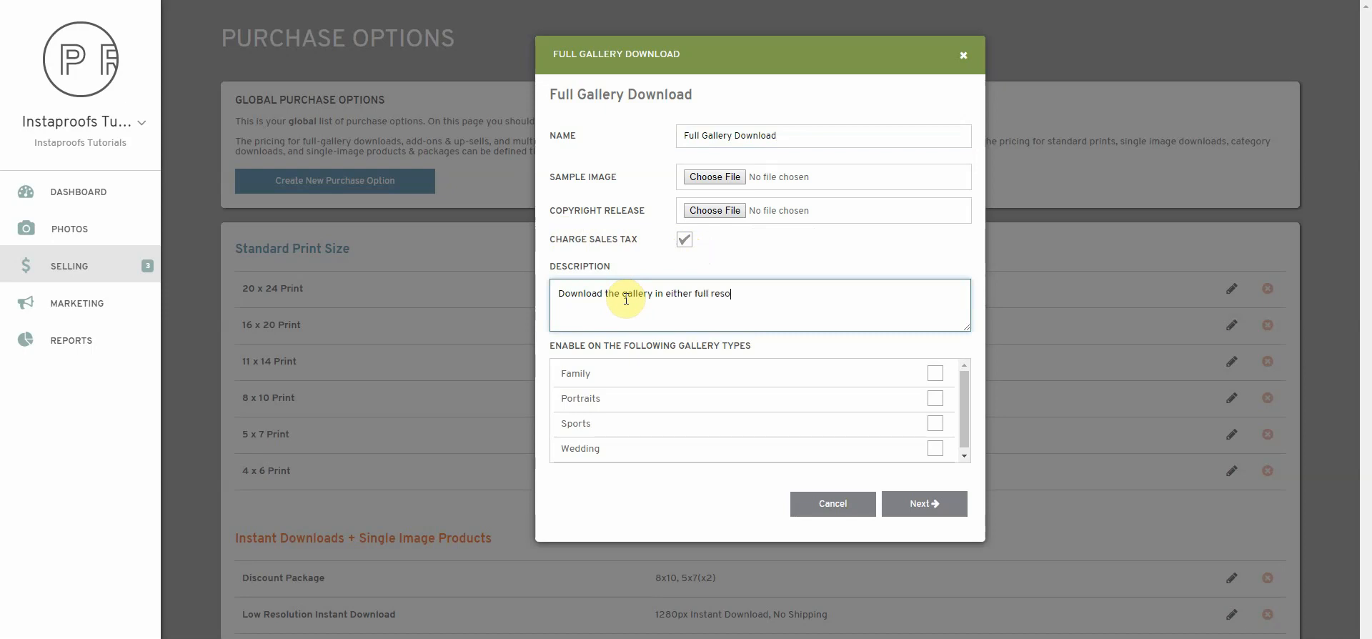
pyautogui.write('lution or low res')
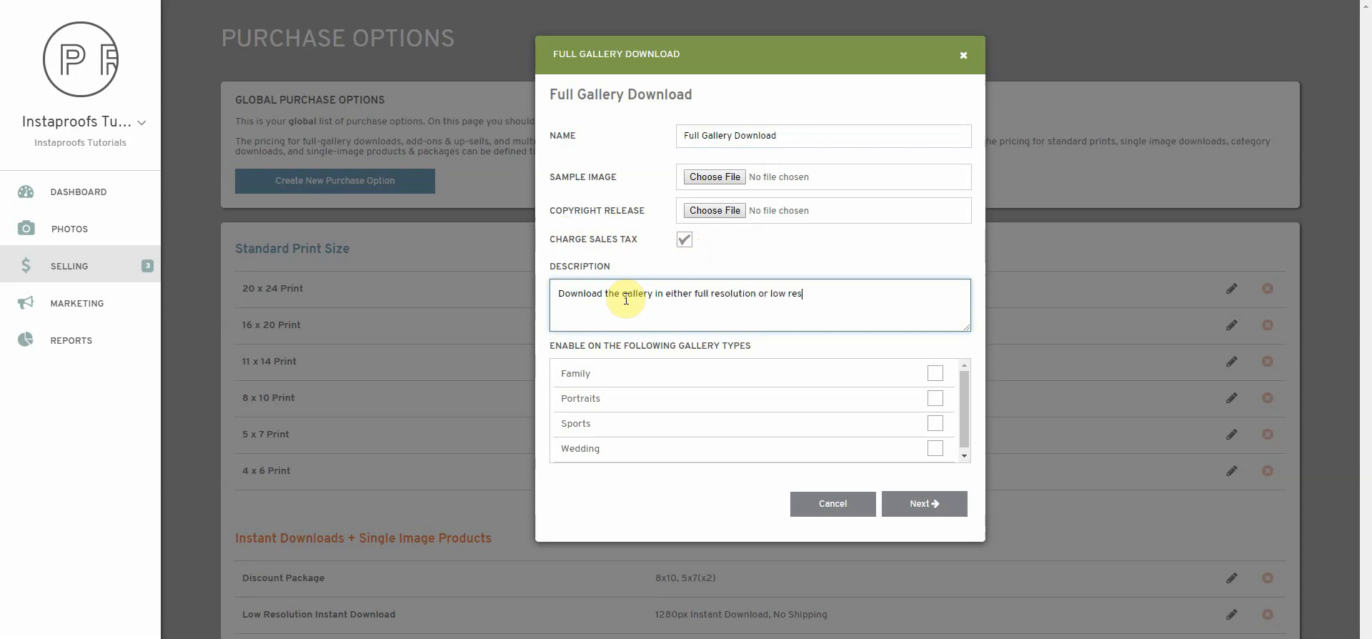
pyautogui.write('ol')
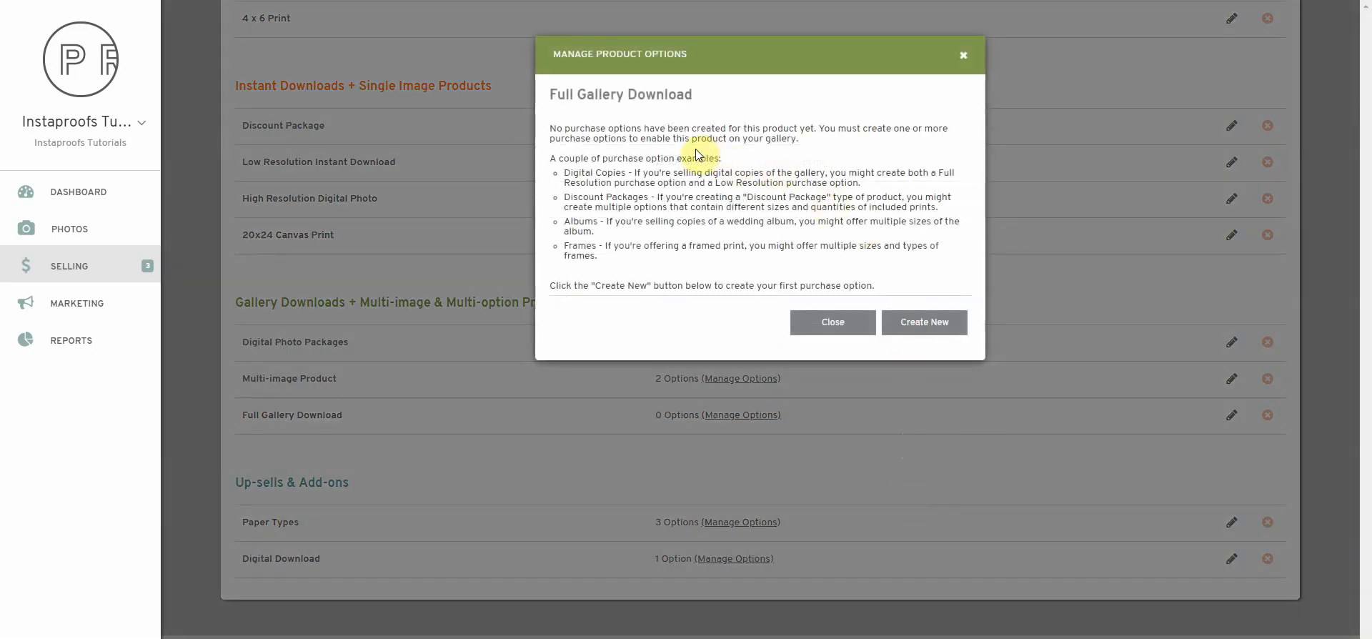
pyautogui.moveTo(709, 160)
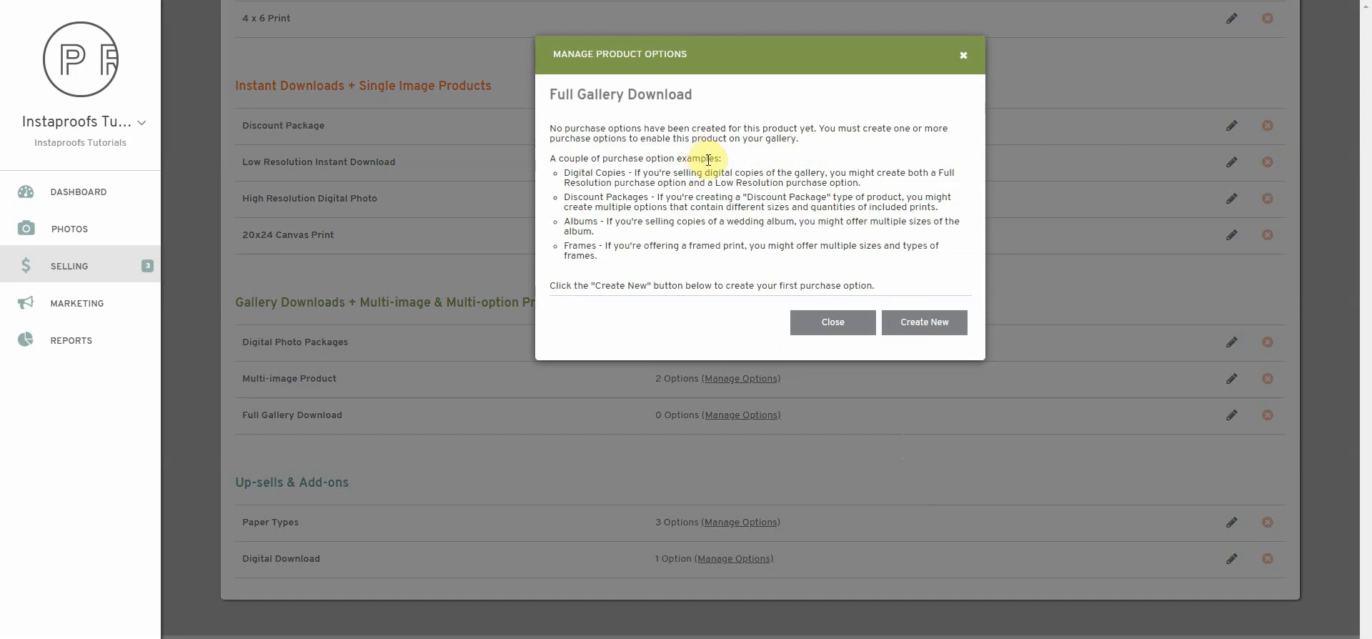
# - Add a High Resolution Download option at Full Resolution for $999.99 with its description, and save it
pyautogui.click(924, 323)
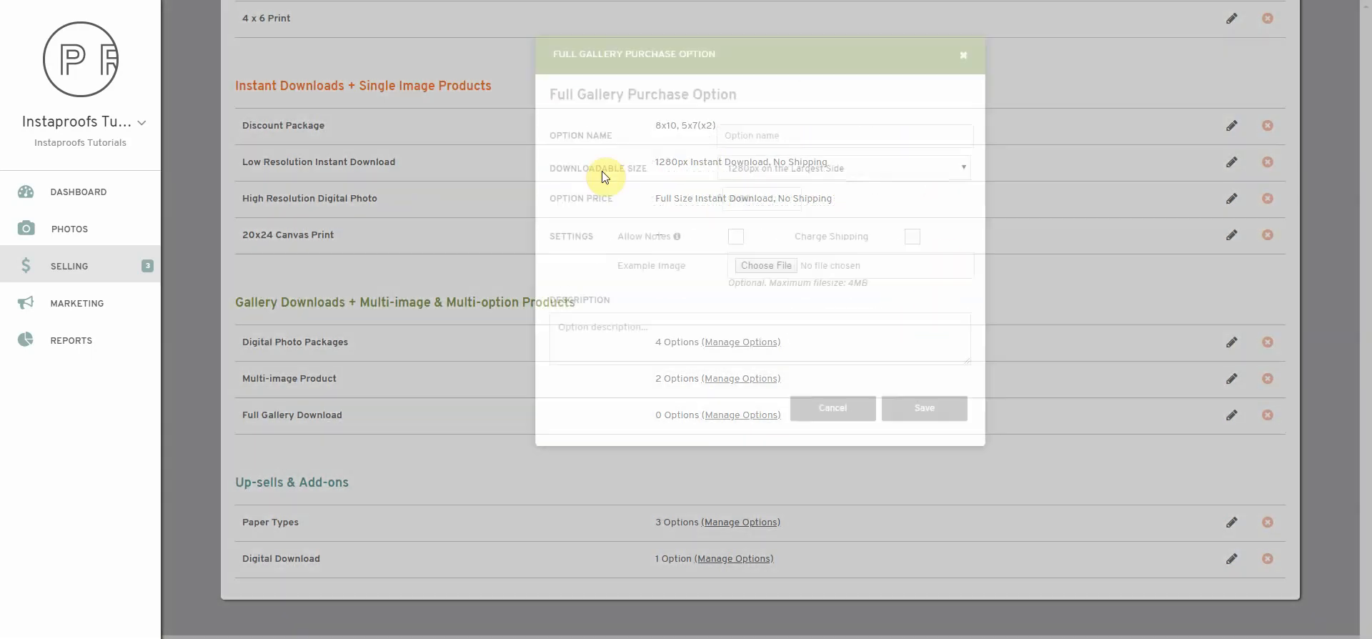
pyautogui.write('H')
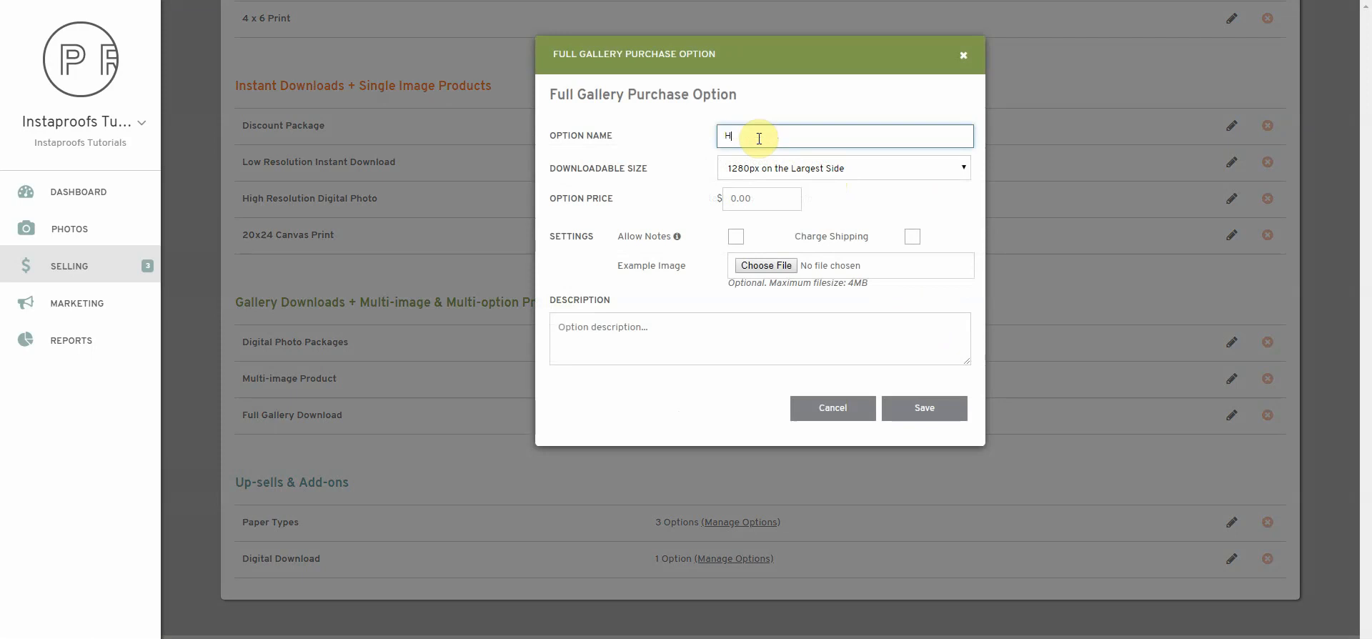
pyautogui.write('igh Resolution Download')
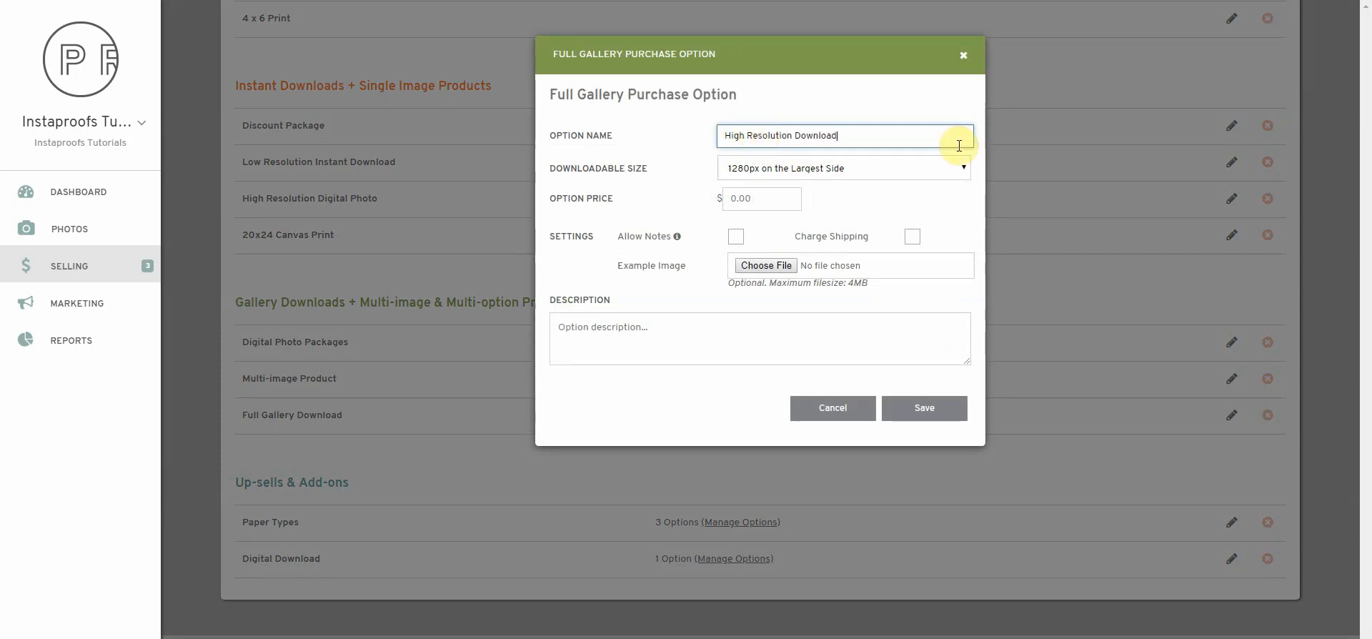
pyautogui.click(845, 168)
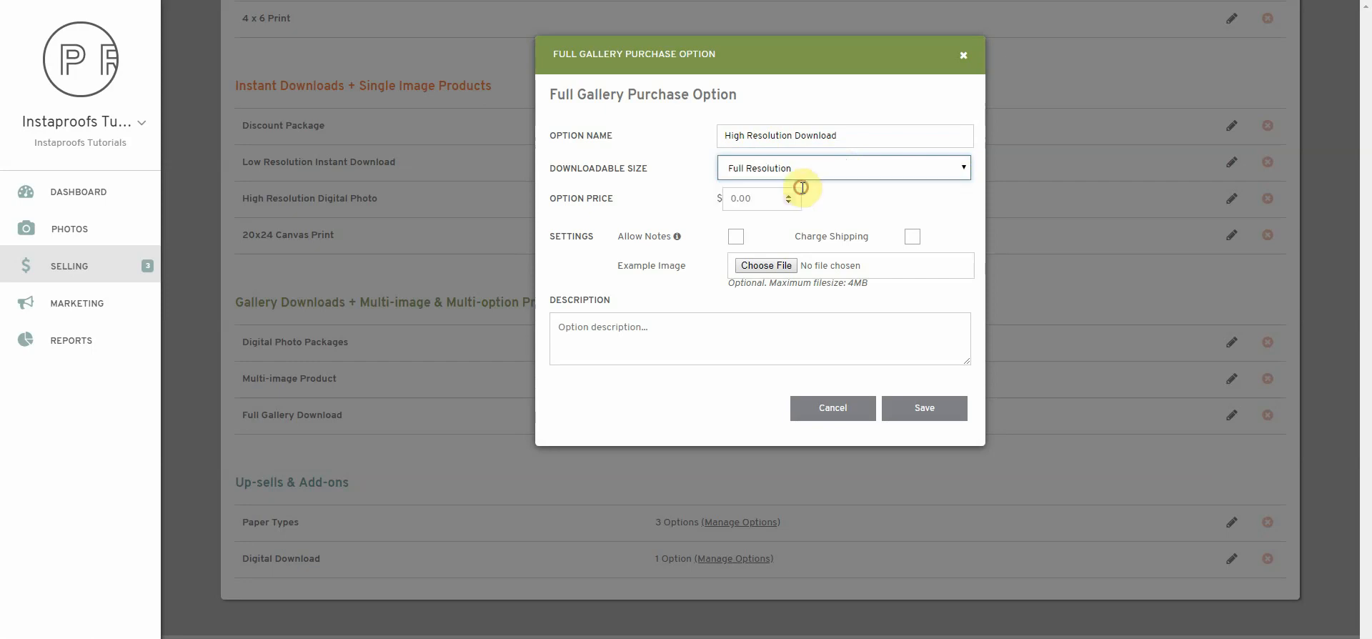
pyautogui.write('999.99')
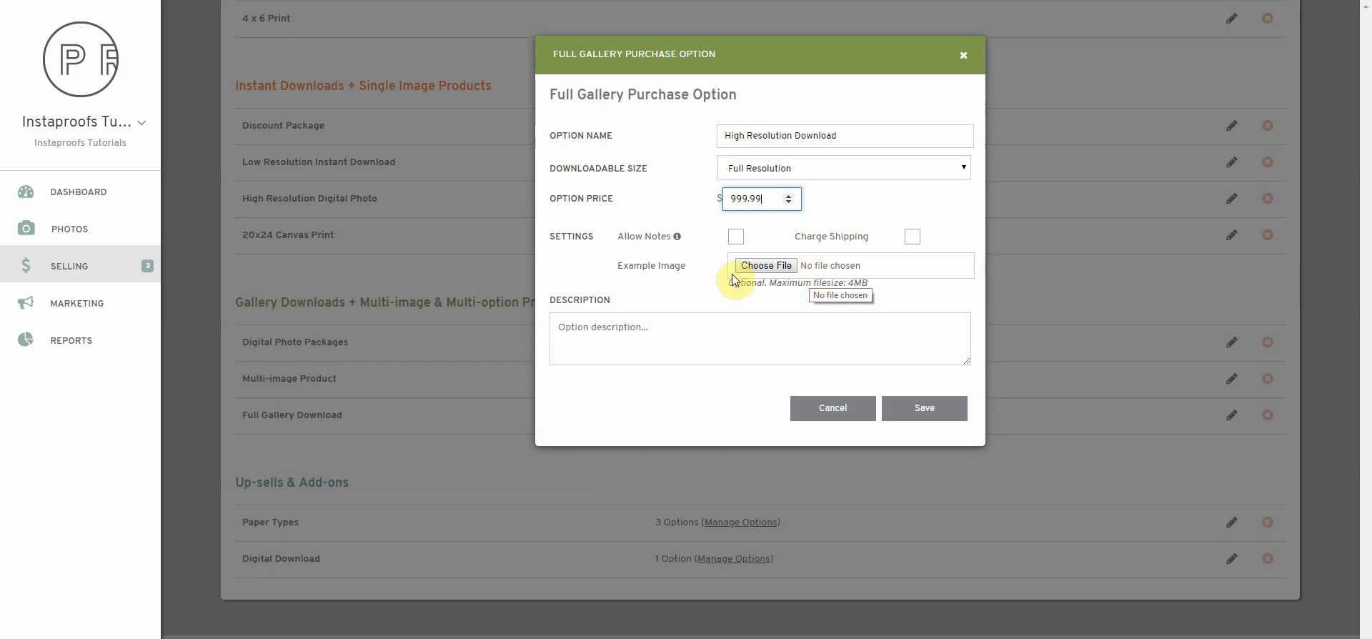
pyautogui.click(649, 353)
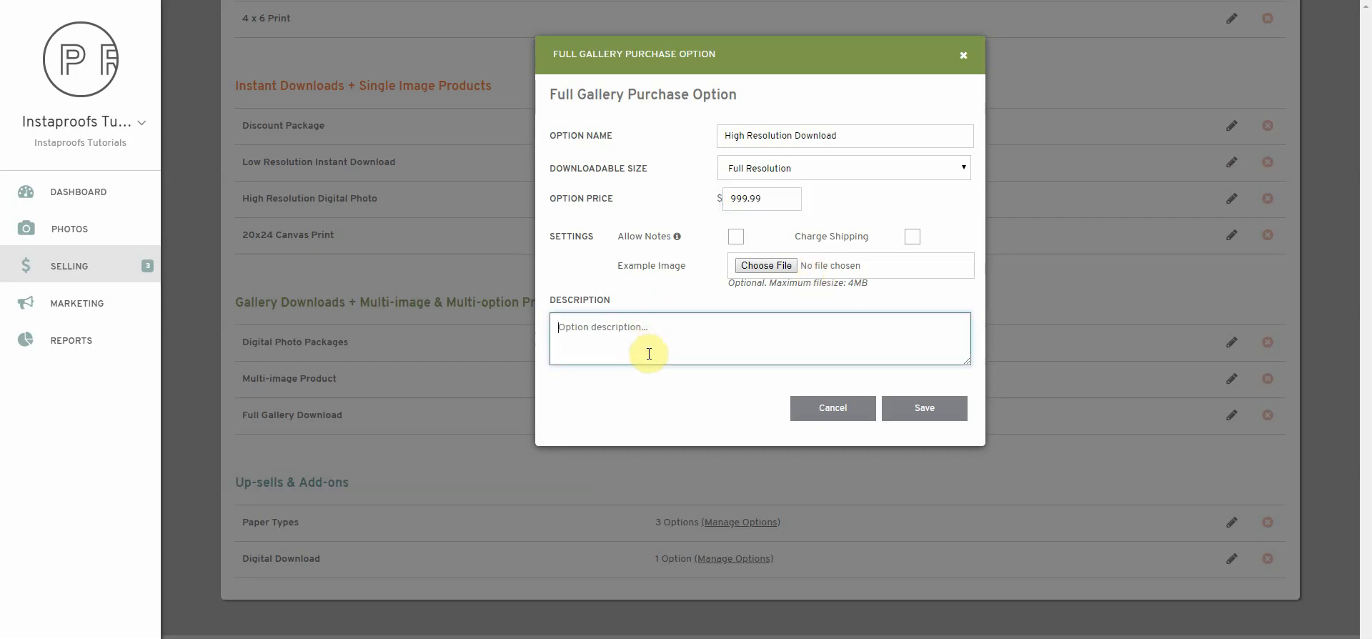
pyautogui.write('High resolution image downloads')
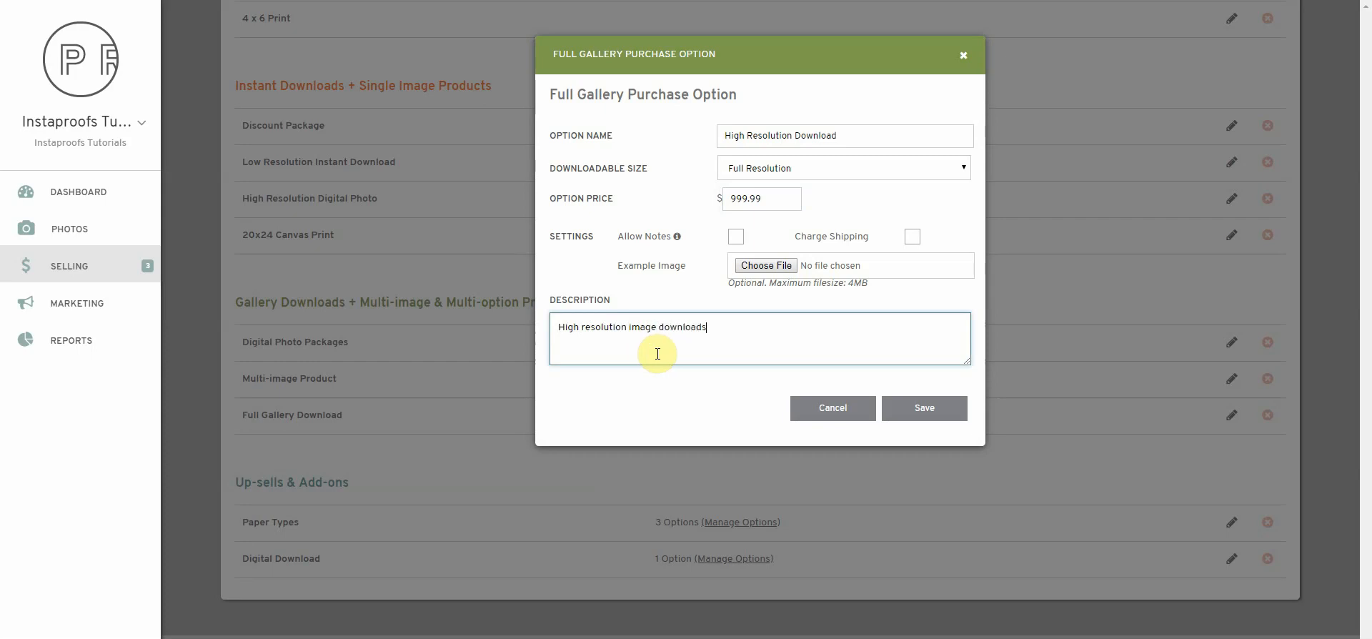
pyautogui.click(925, 408)
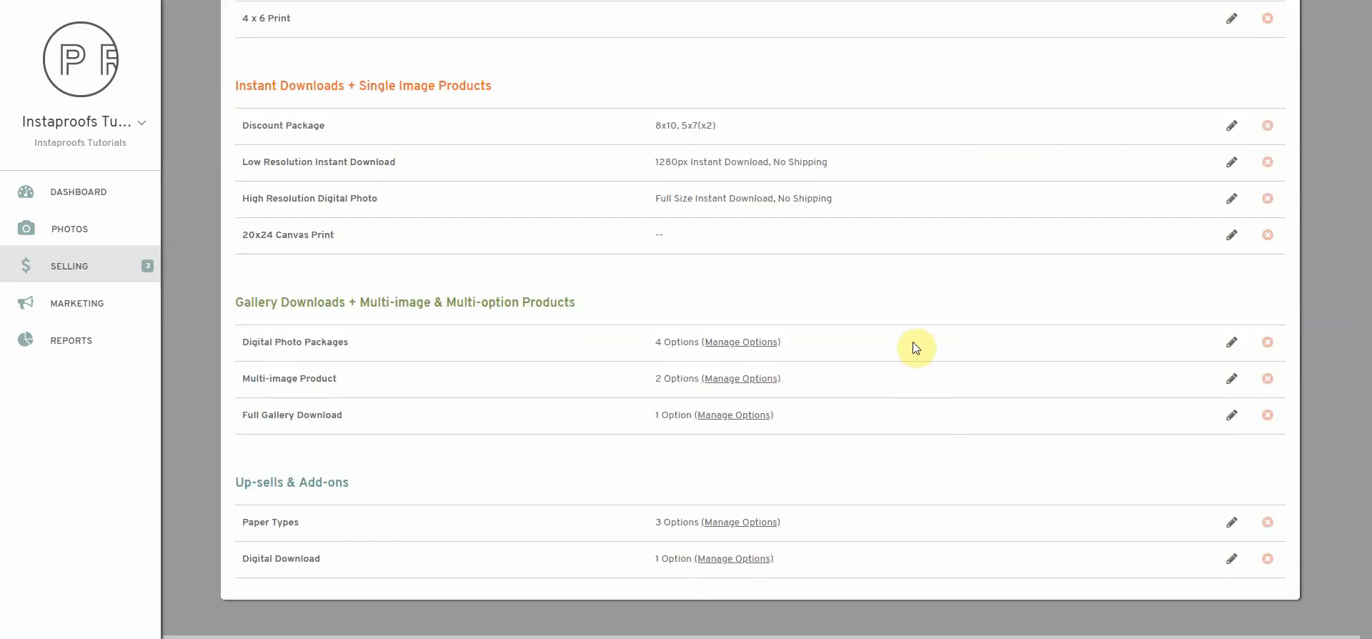
pyautogui.moveTo(736, 174)
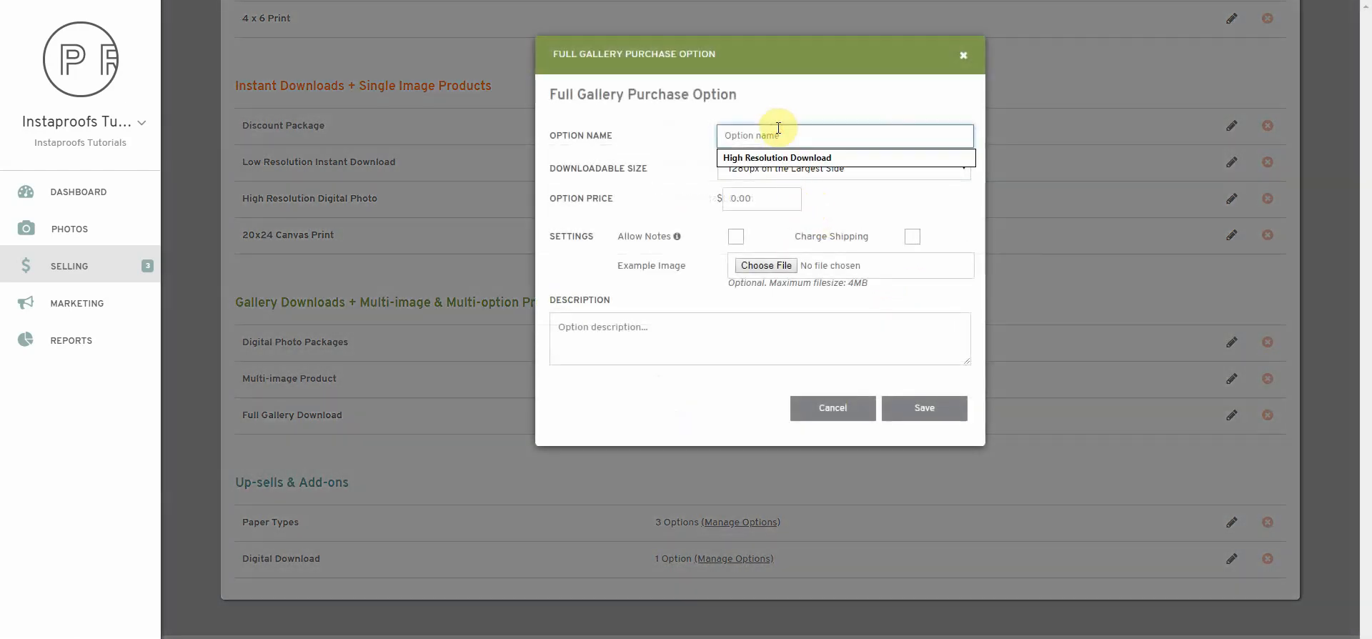
# - Add a Low Resolution Download option at 1280px largest side for $599.99 with its description, and save it
pyautogui.write('Low Resolution')
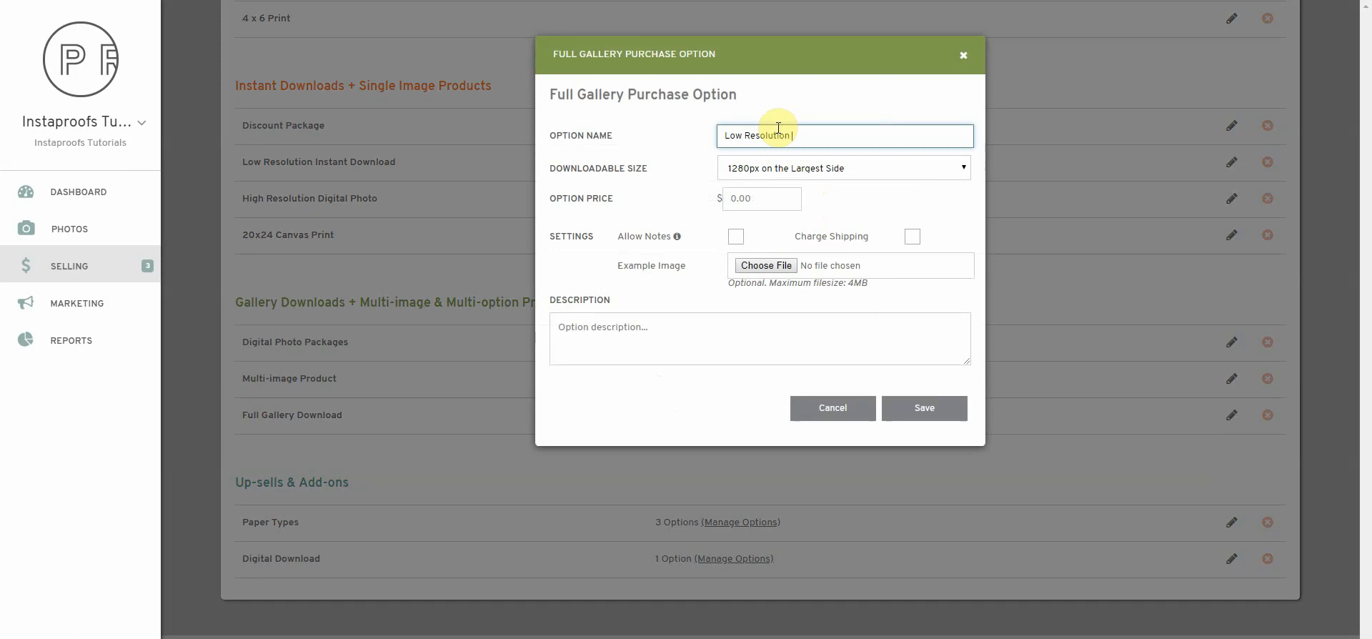
pyautogui.write('Download')
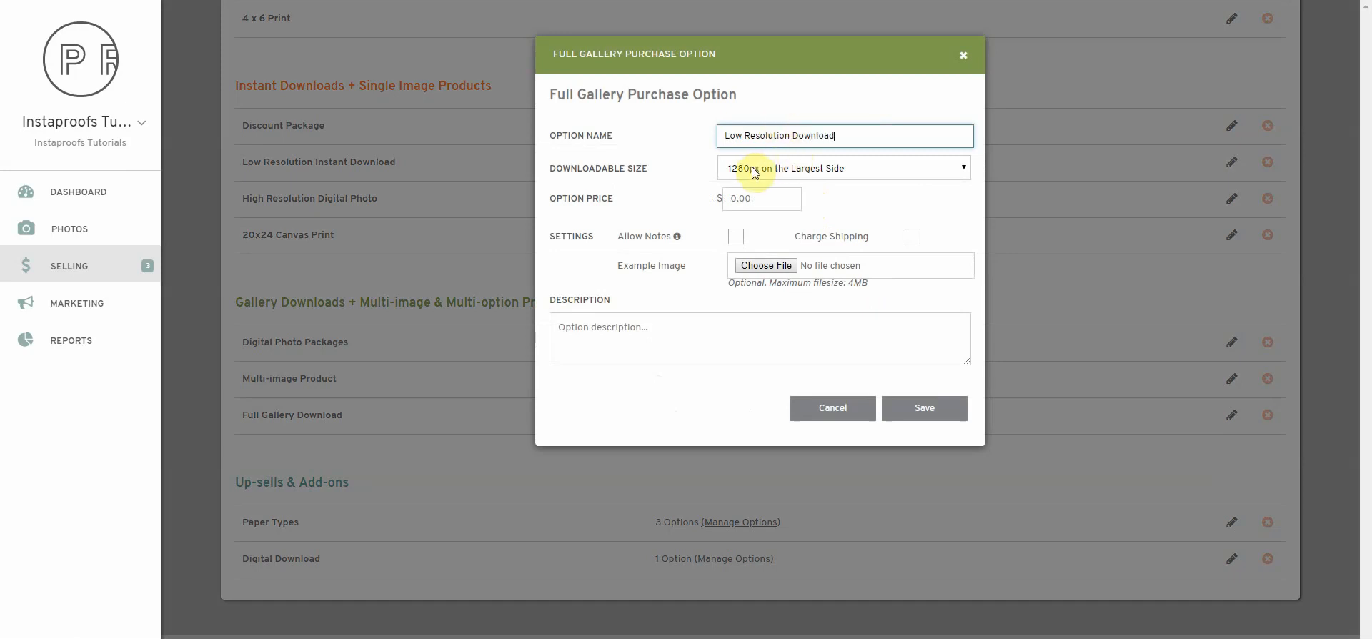
pyautogui.click(845, 169)
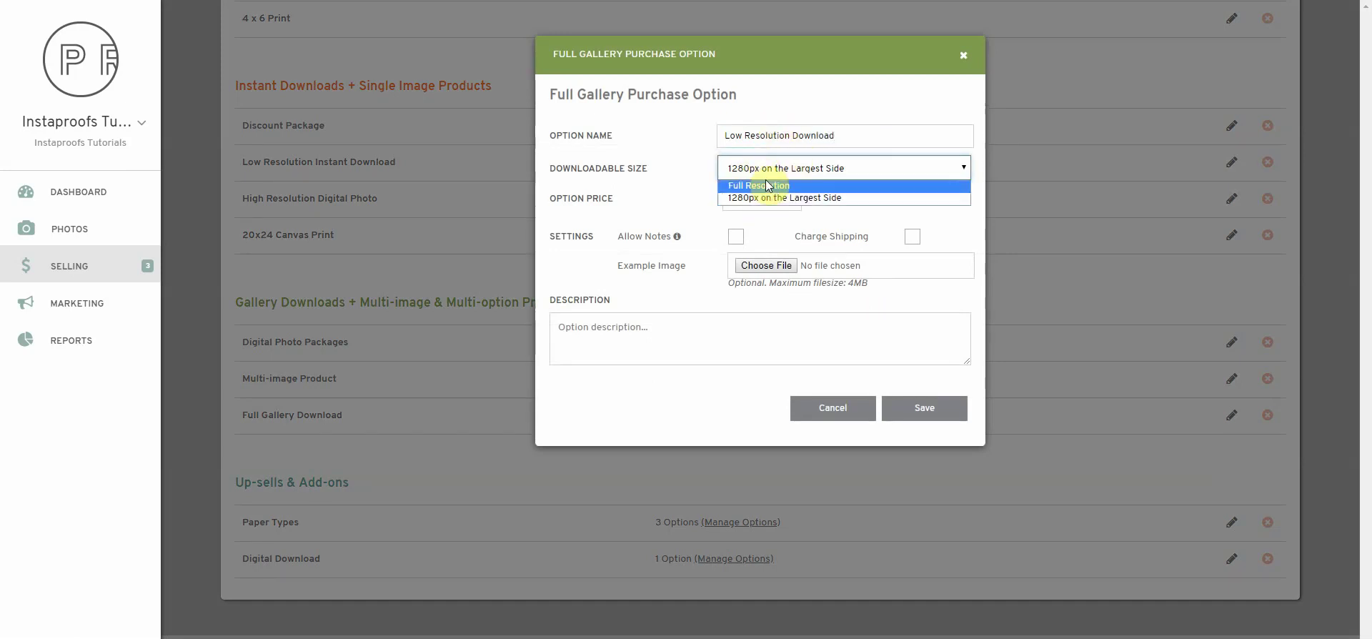
pyautogui.click(773, 199)
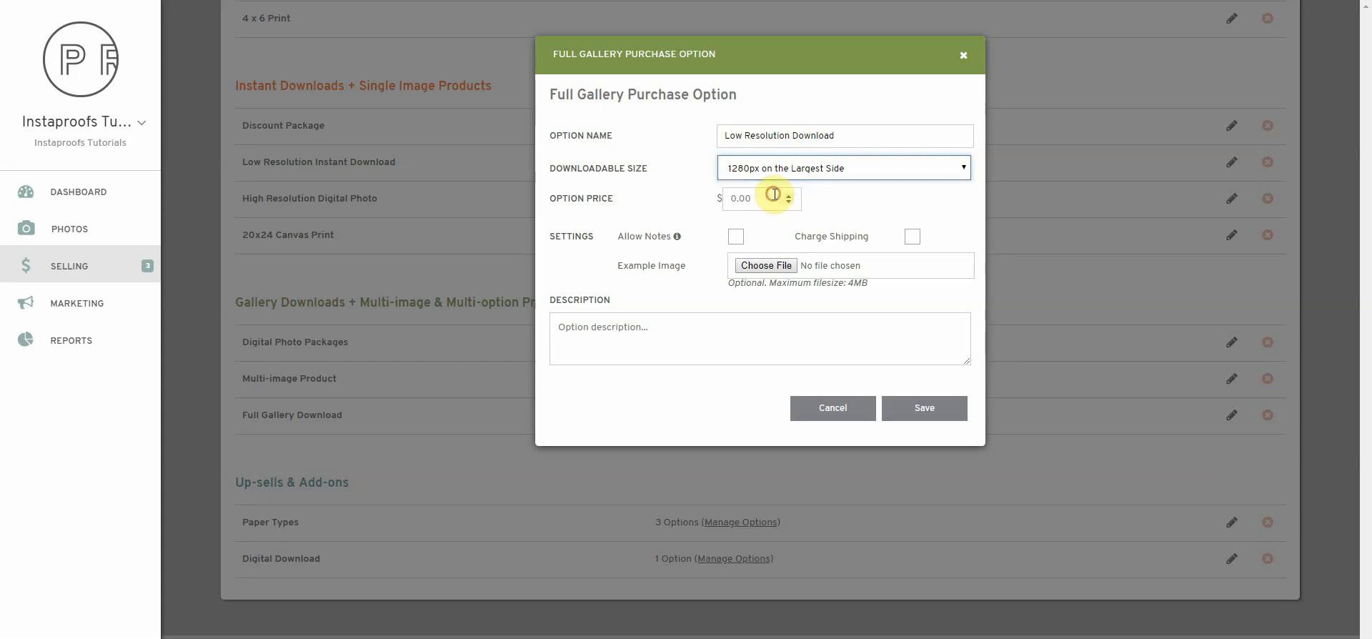
pyautogui.write('599.99')
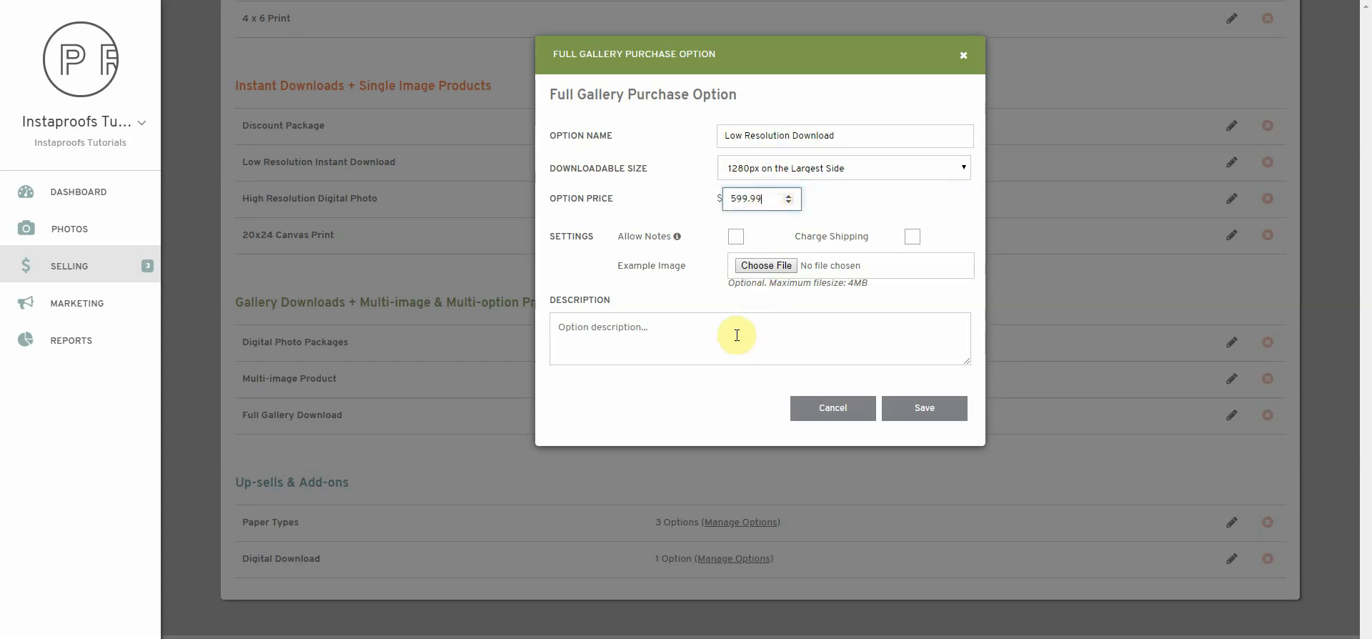
pyautogui.write('Low resolution downloa')
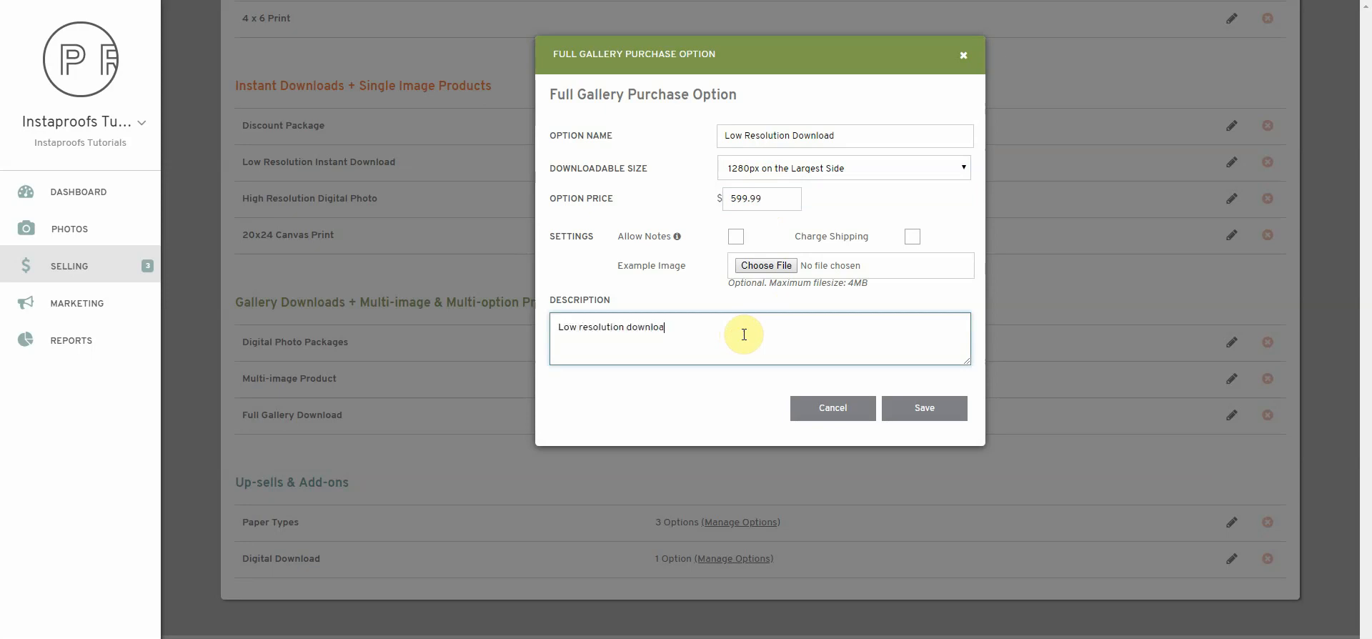
pyautogui.click(925, 409)
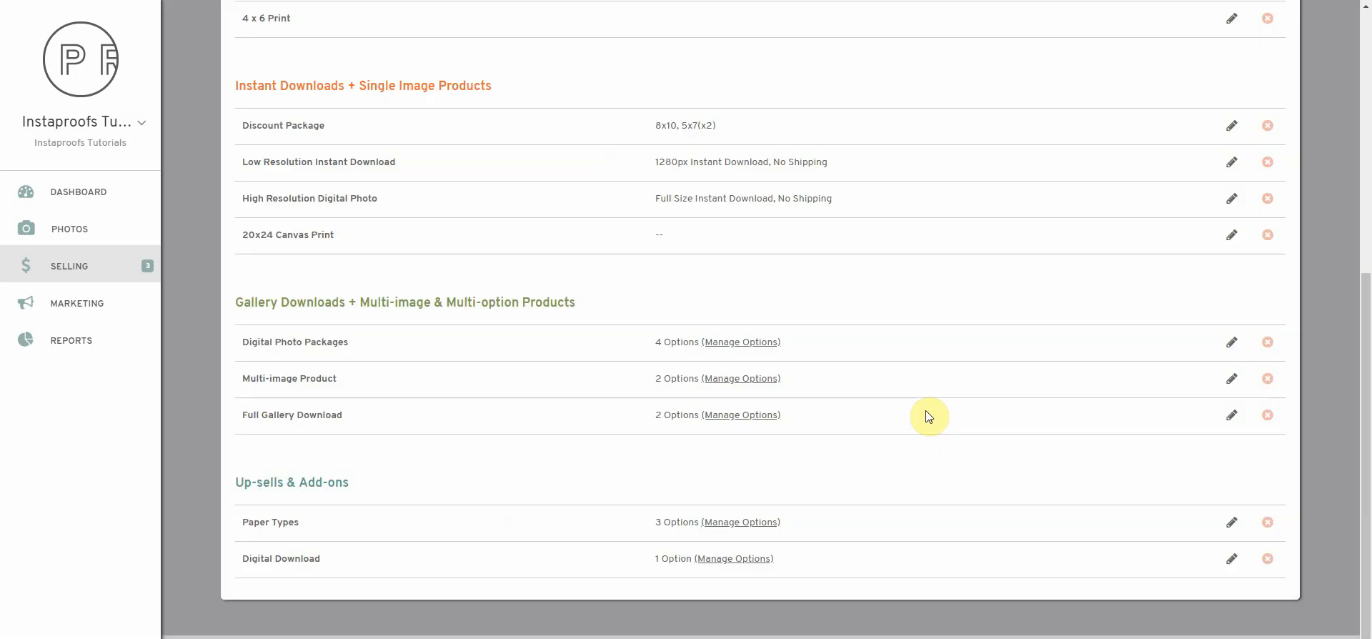
pyautogui.click(741, 414)
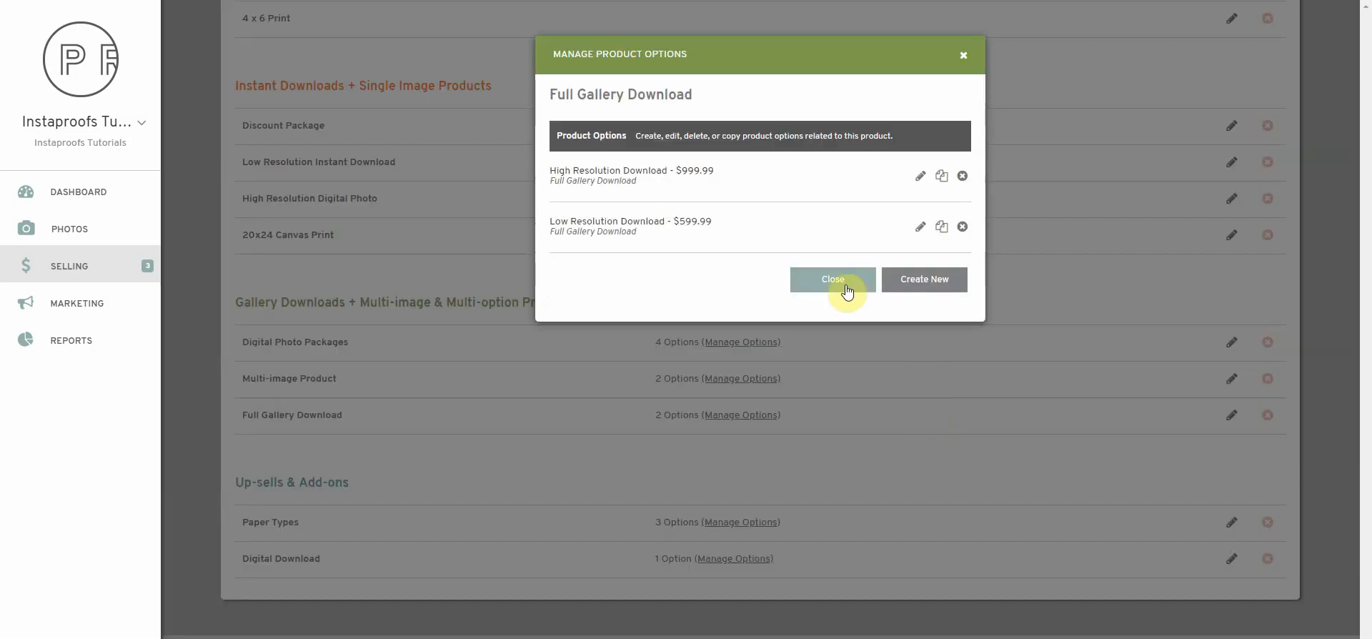
pyautogui.moveTo(672, 177)
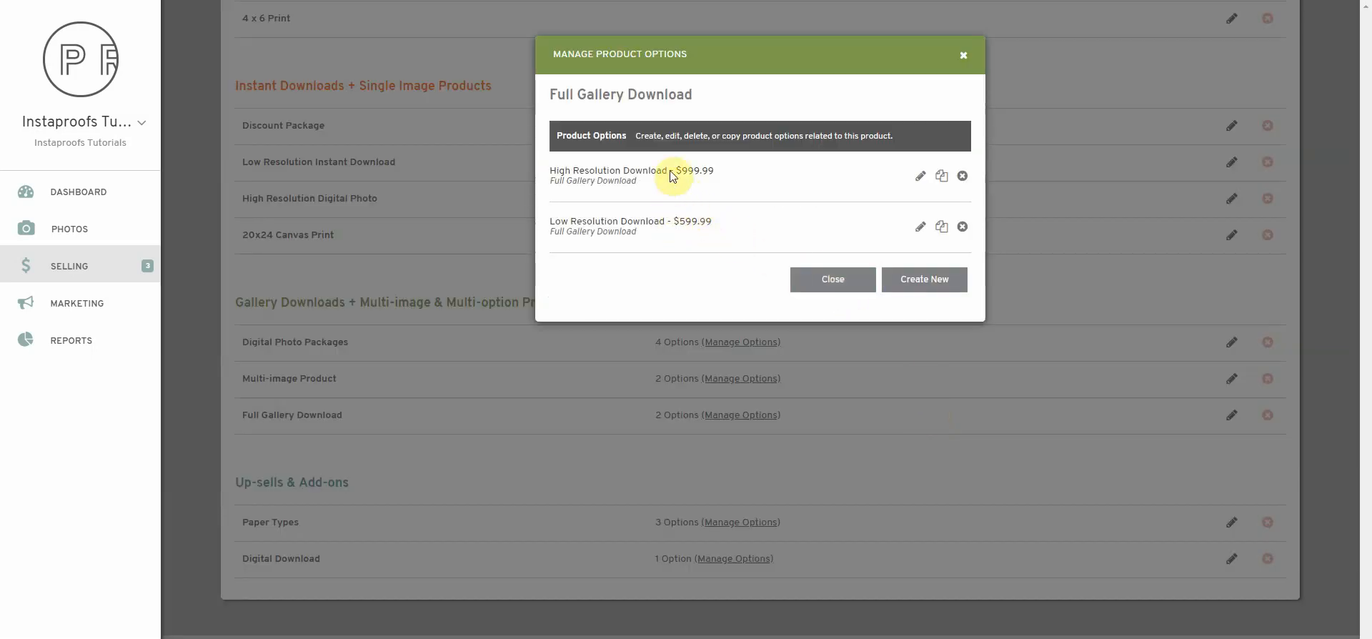
pyautogui.moveTo(698, 103)
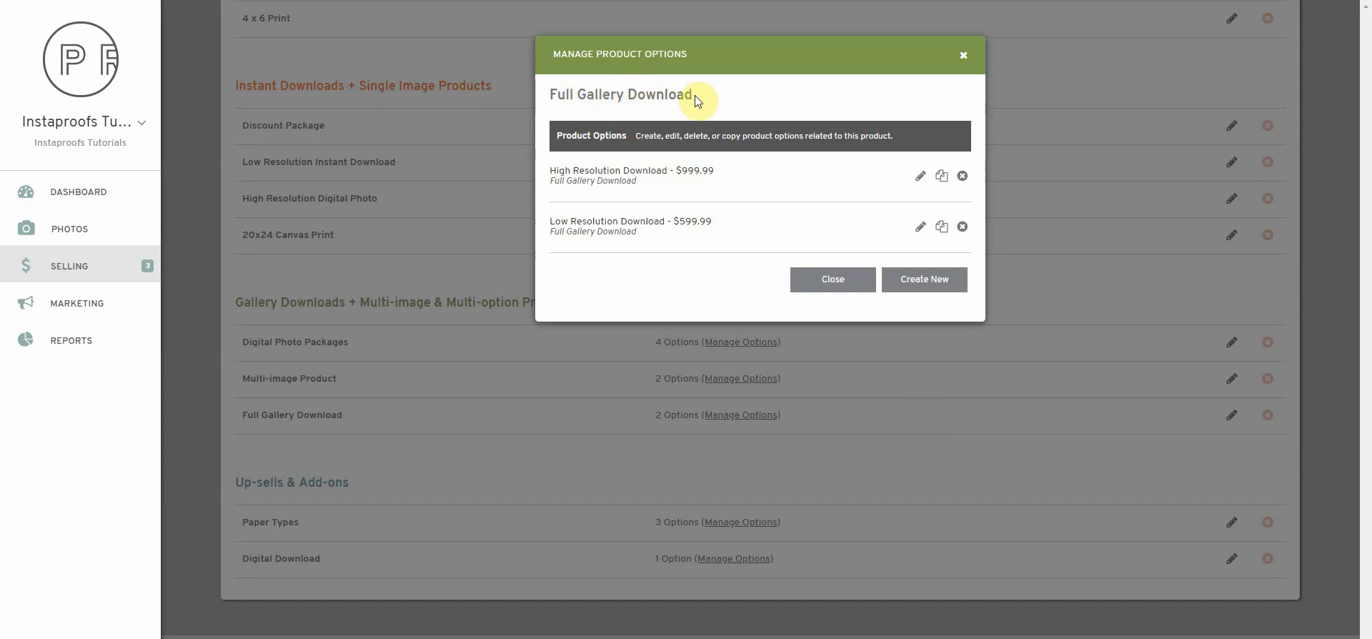
pyautogui.click(832, 280)
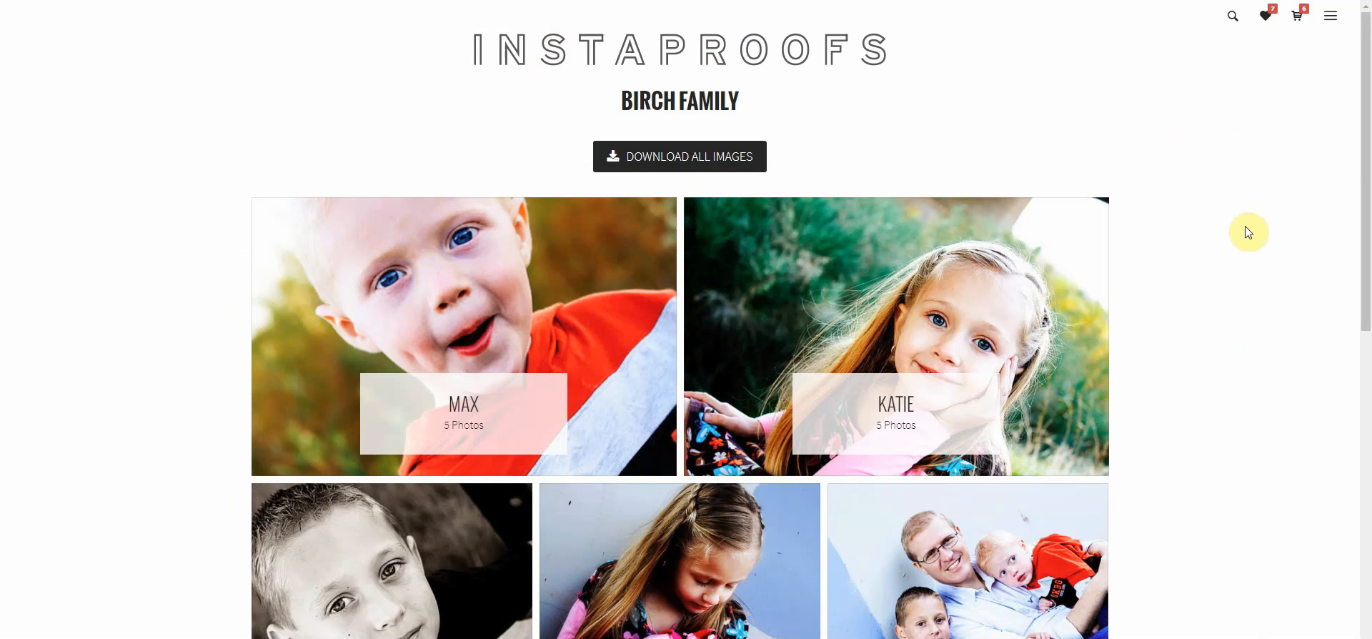
# - Add one High Resolution Download of Full Gallery Download to the cart from the Products section
pyautogui.scroll(-3)
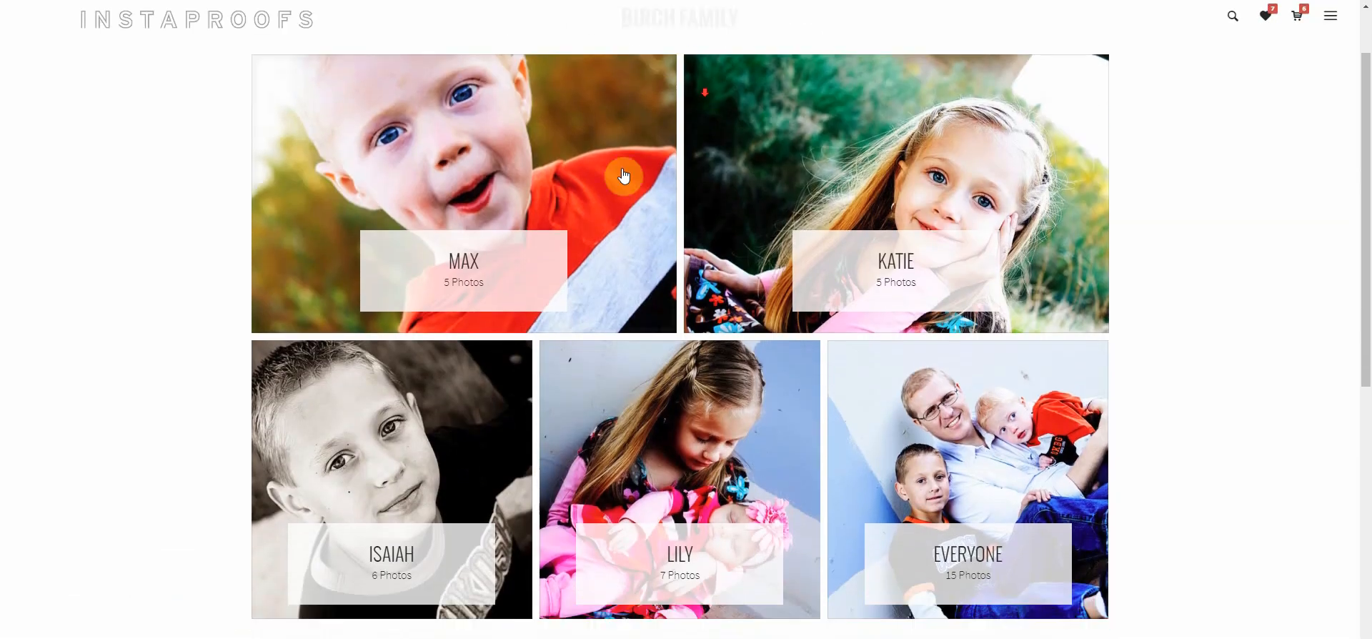
pyautogui.scroll(-3)
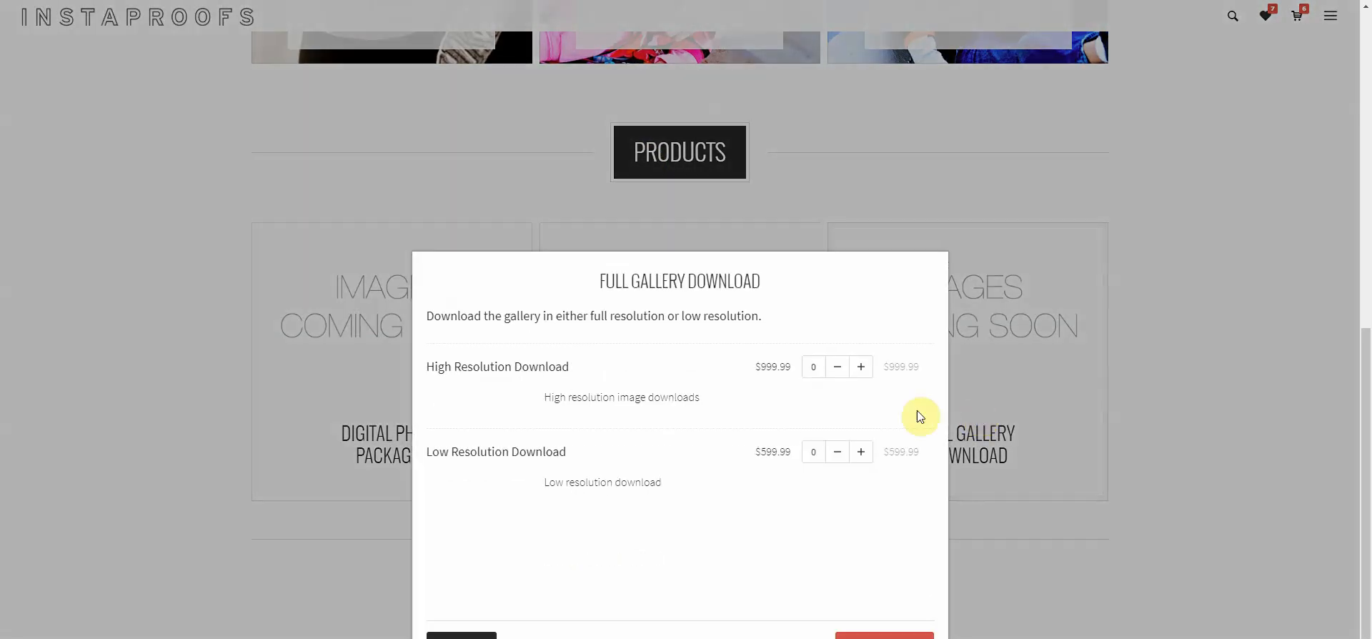
pyautogui.moveTo(609, 389)
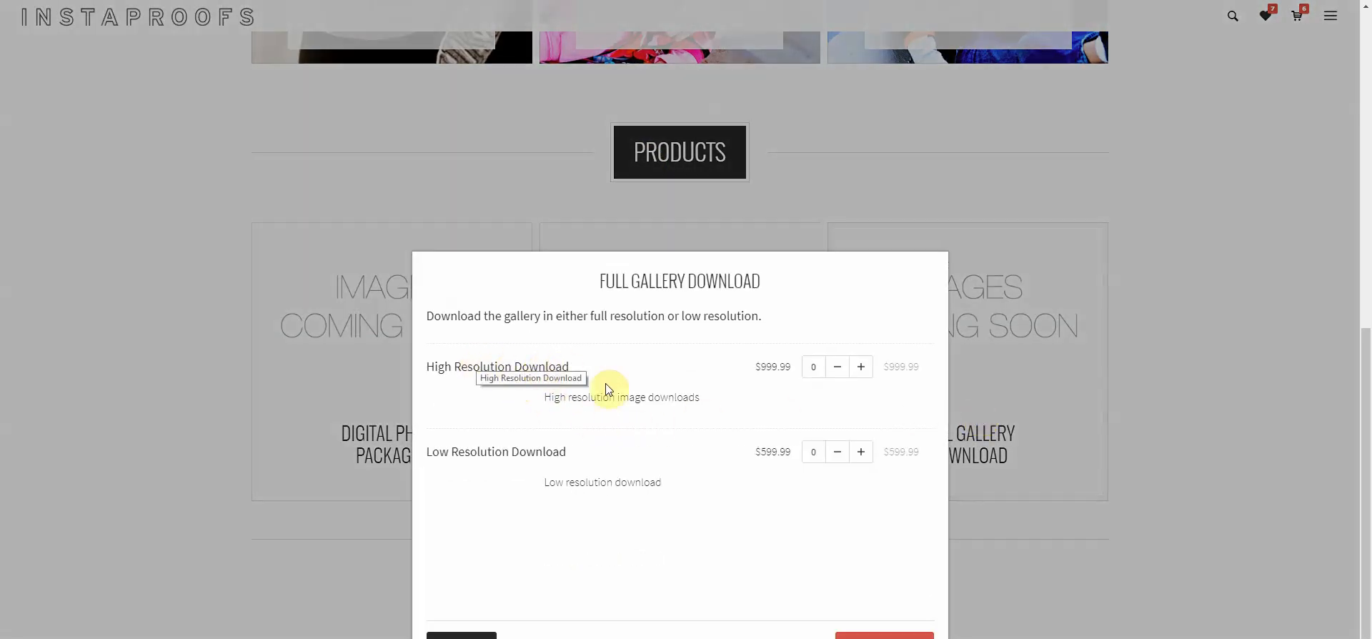
pyautogui.click(861, 367)
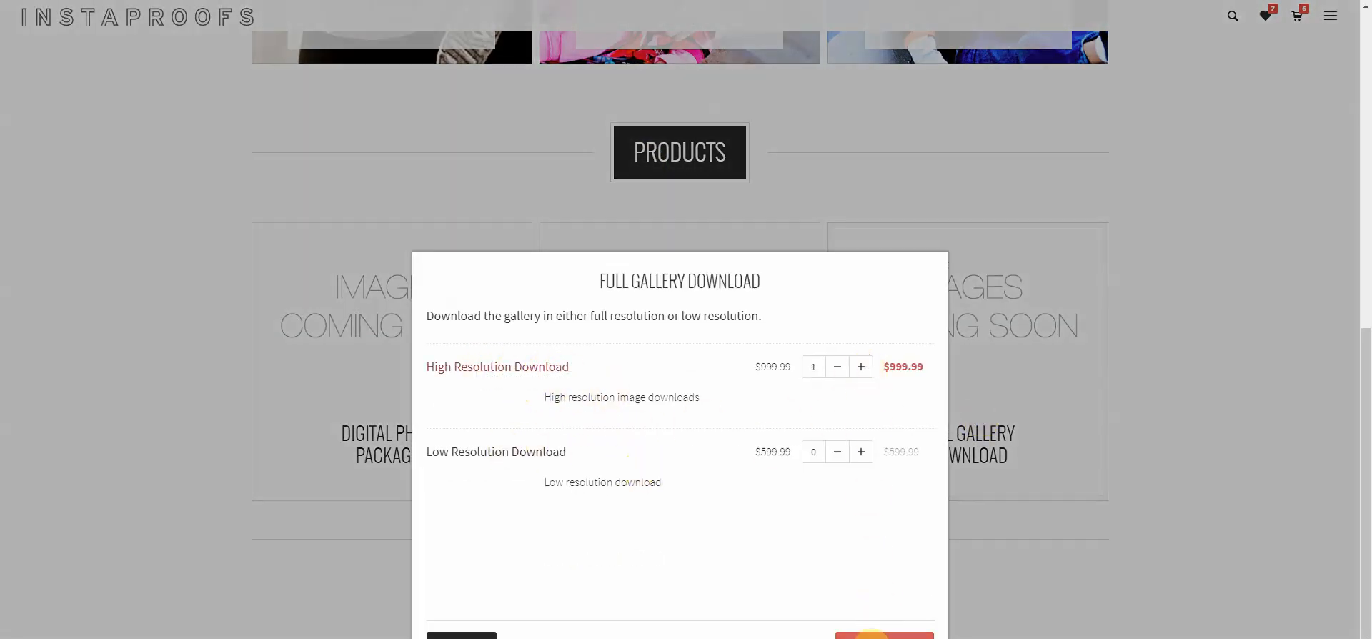
pyautogui.click(869, 634)
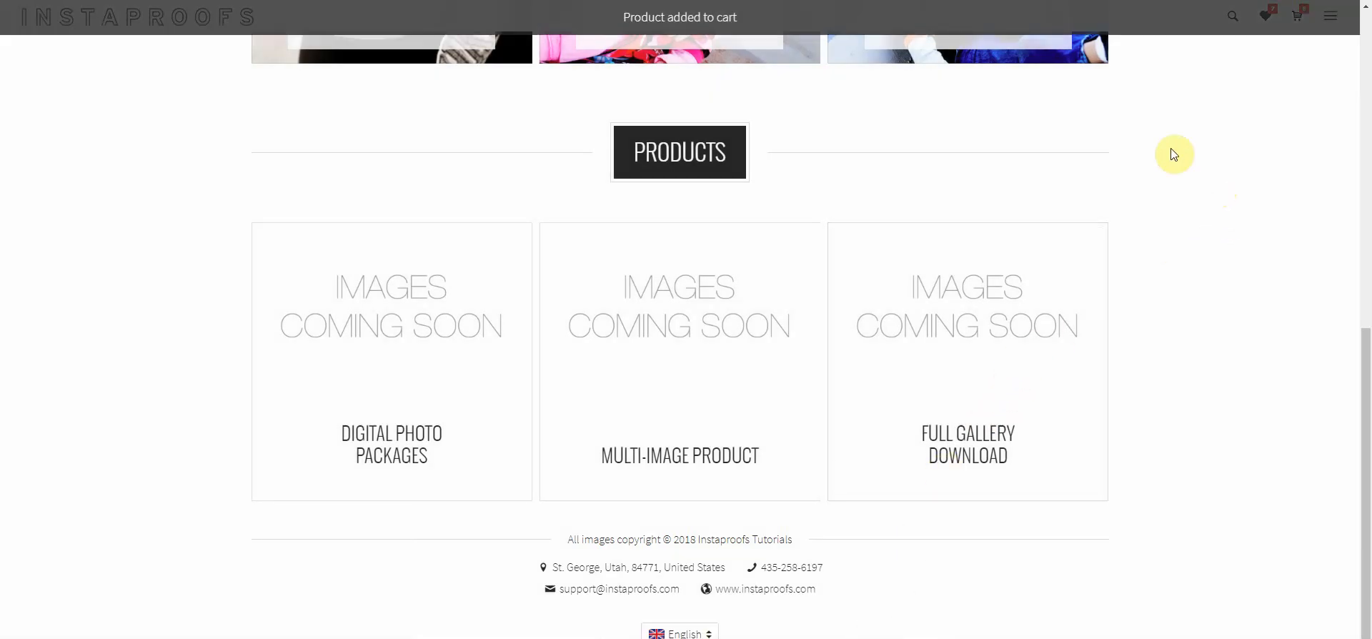